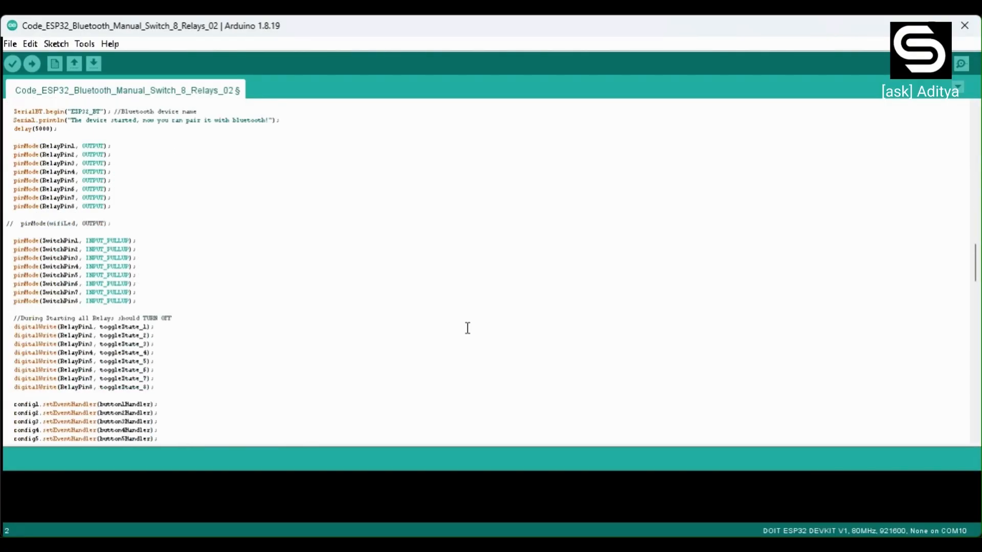
Step: Switch from the relay schematic to the PCB_alex layout document in EasyEDA
scroll("up", 3)
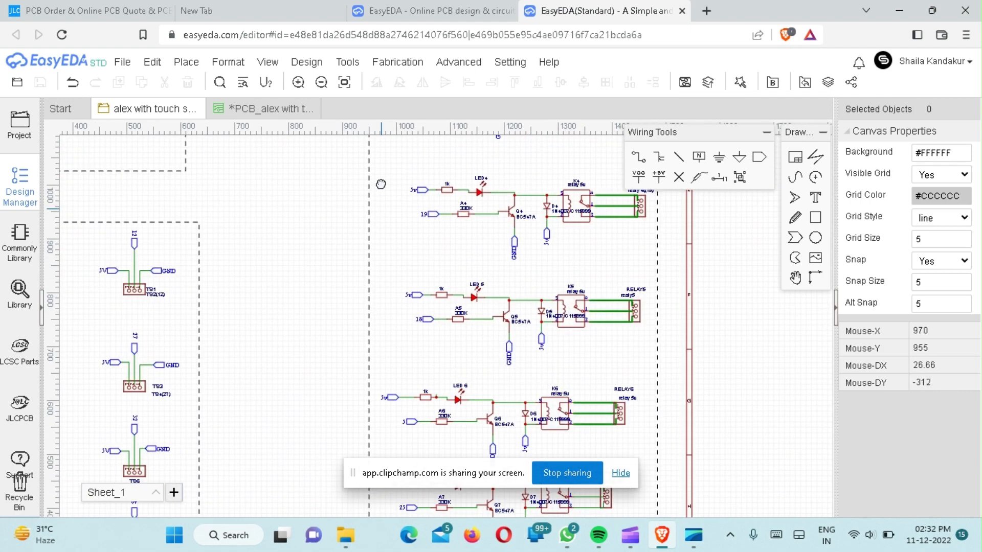
left_click(266, 125)
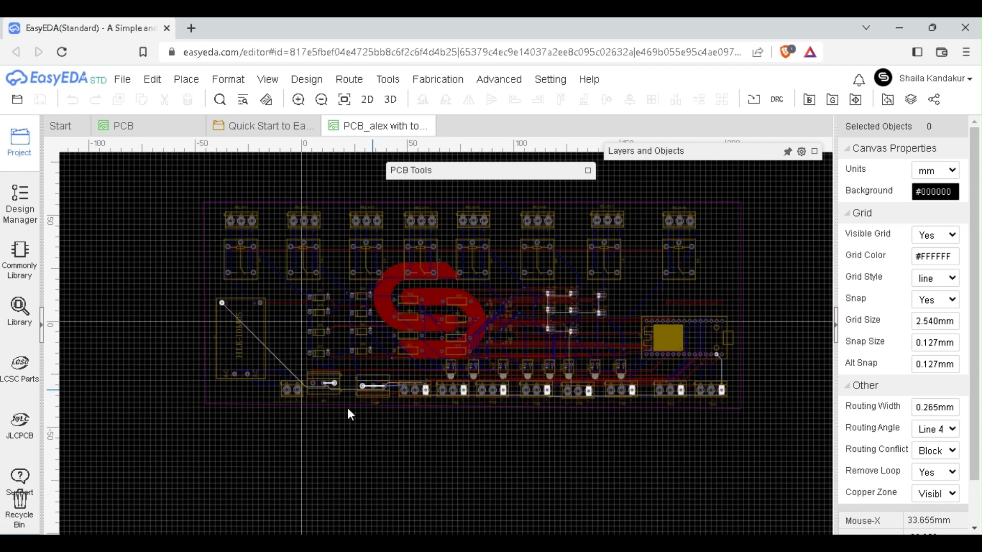
scroll("up", 3)
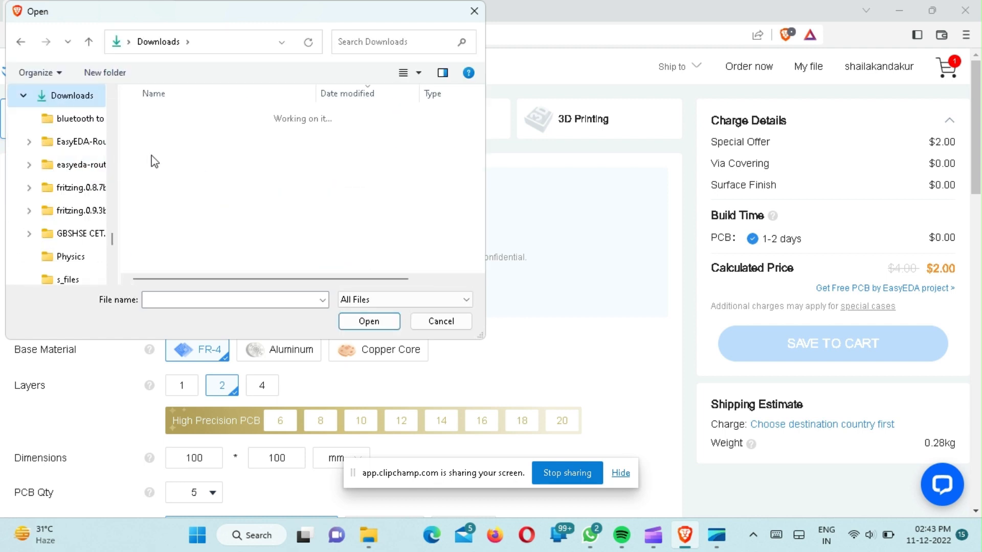
Step: Upload the Gerber zip from Downloads and review the detected 2-layer 253.24 × 97.41 mm board specs
left_click(250, 202)
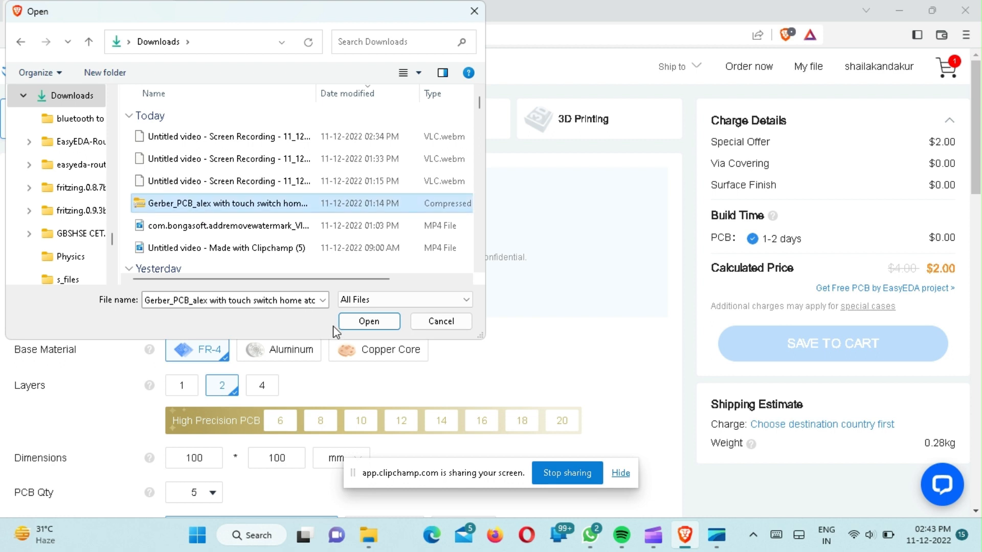
left_click(368, 321)
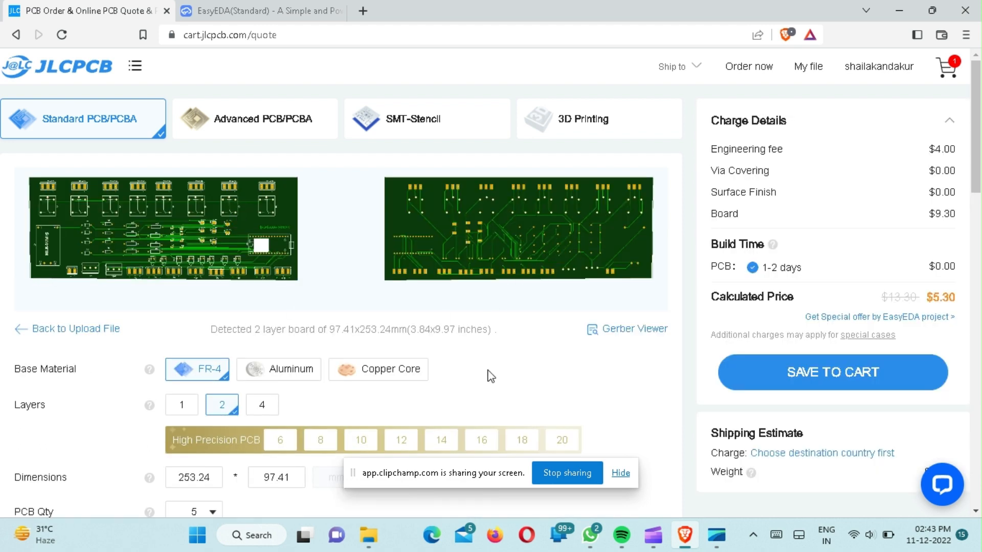
scroll("down", 3)
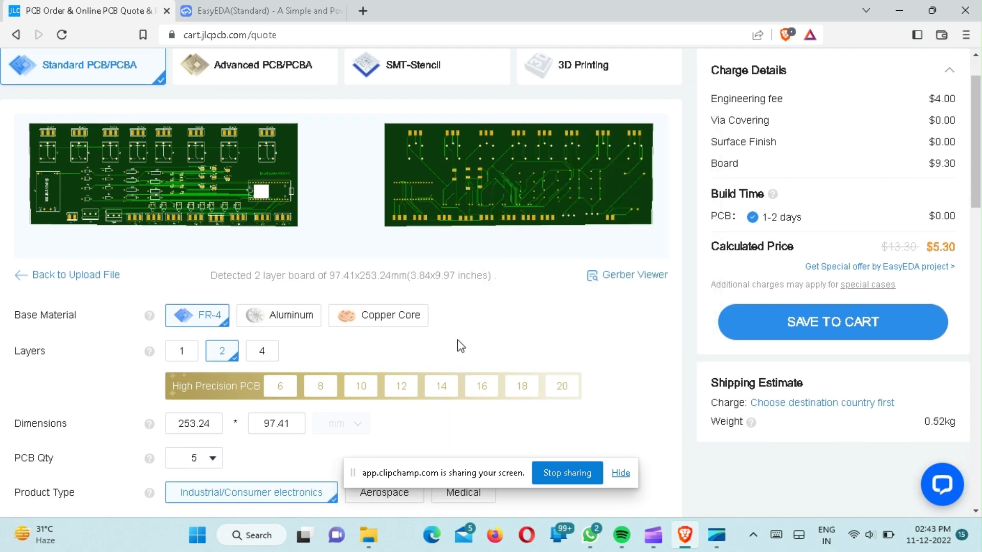
scroll("down", 3)
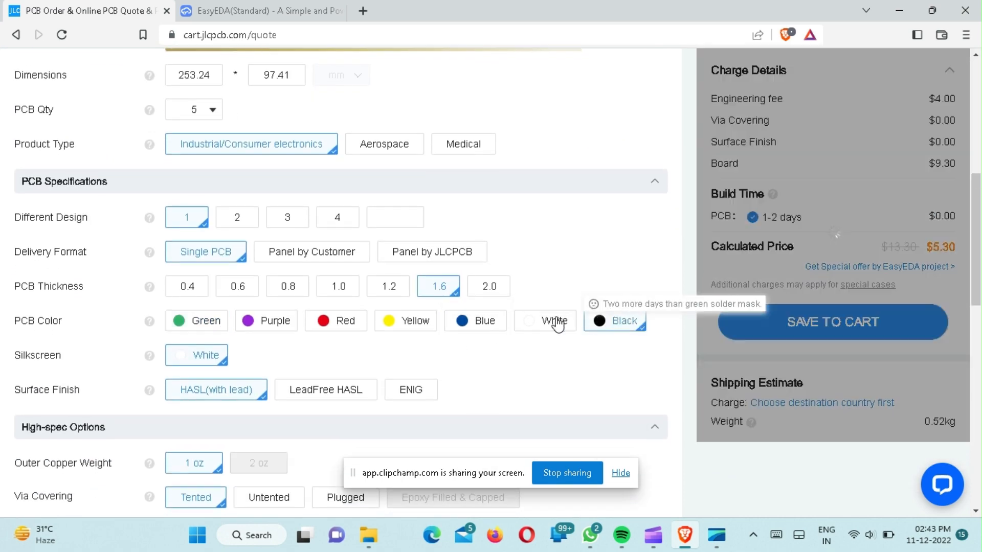
scroll("up", 3)
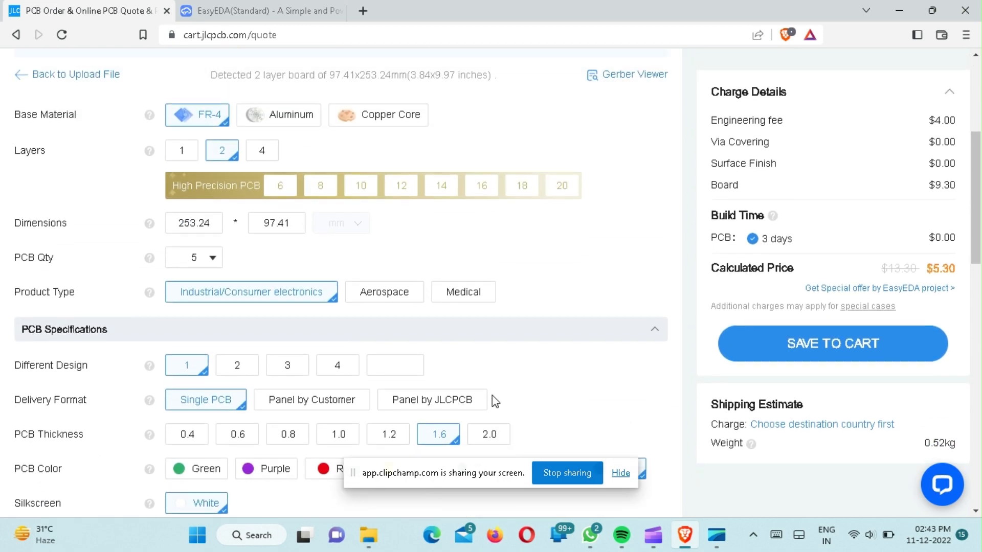
scroll("up", 3)
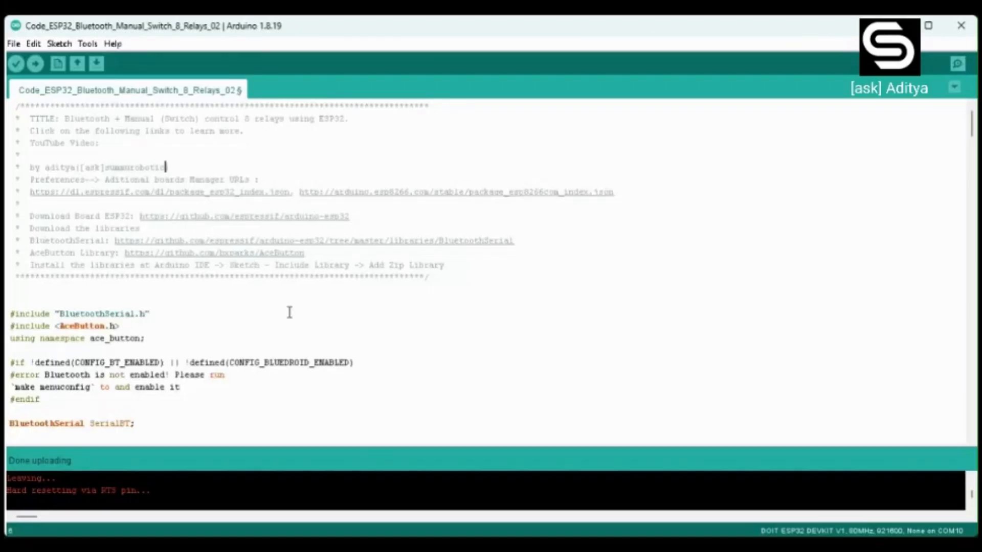
Step: Scroll the blog post past the app blocks and code to the Connect the ESP32 with Bluetooth section
scroll("down", 3)
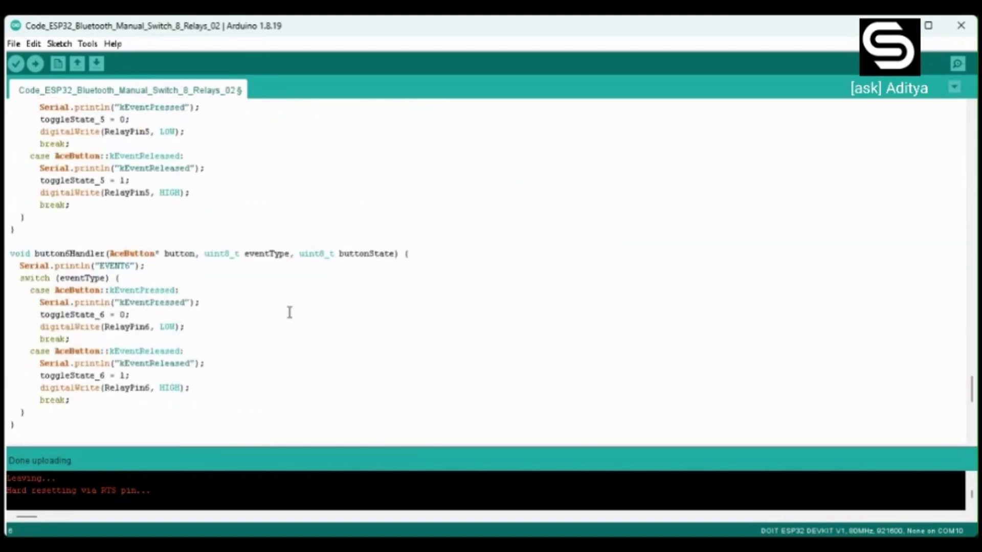
scroll("down", 3)
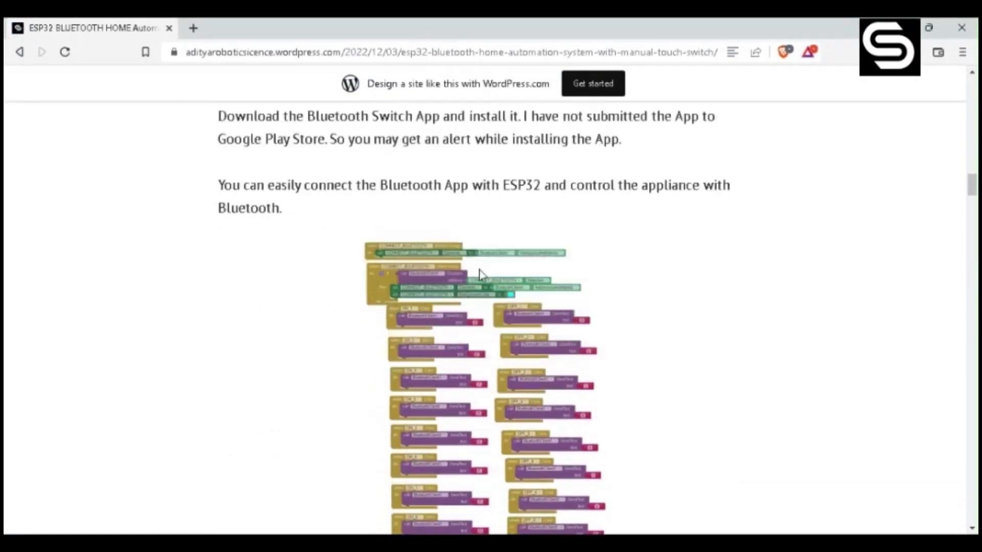
scroll("down", 3)
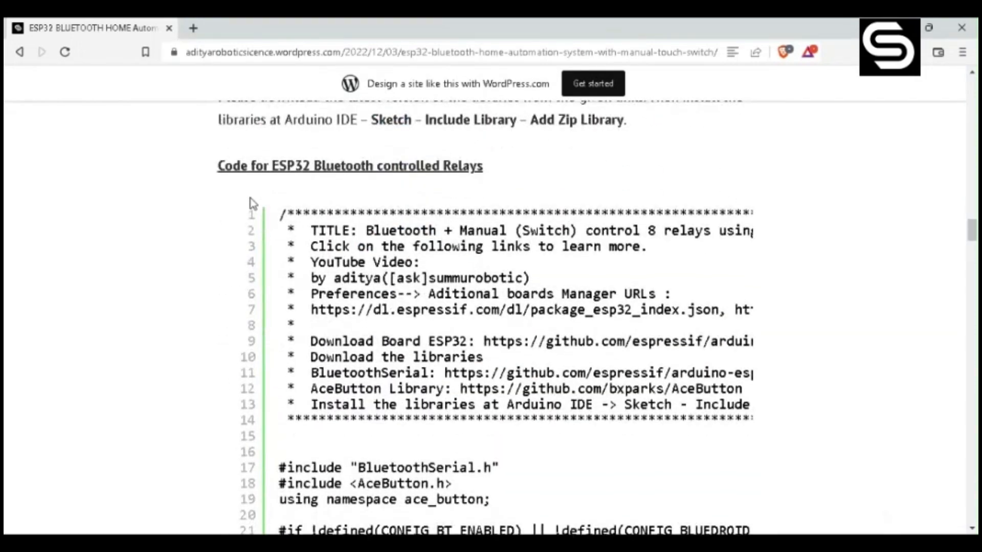
scroll("up", 3)
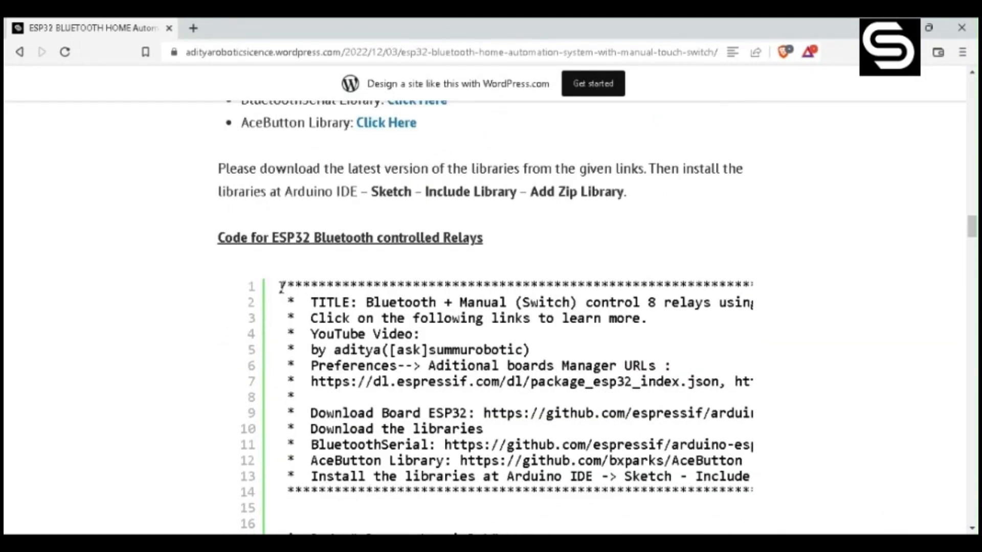
scroll("down", 3)
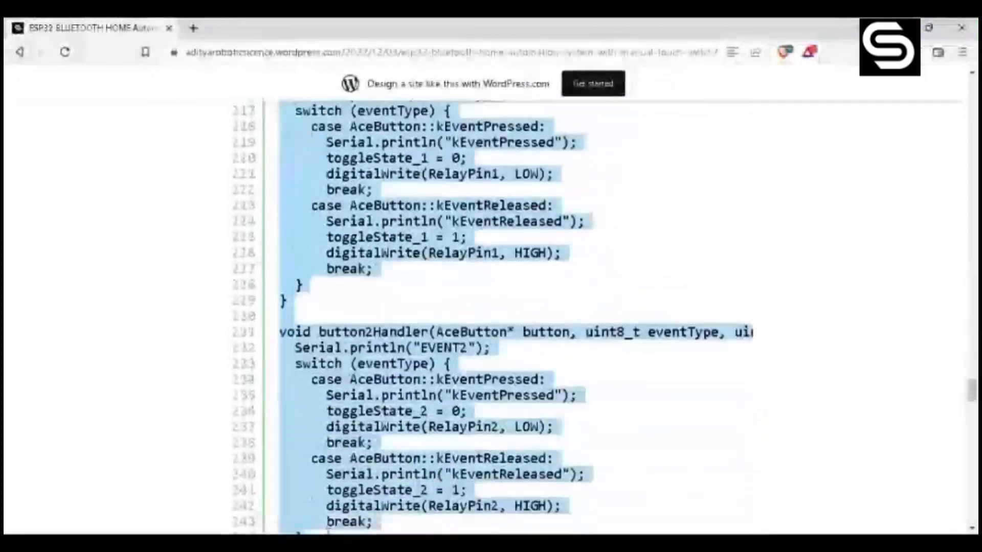
scroll("down", 3)
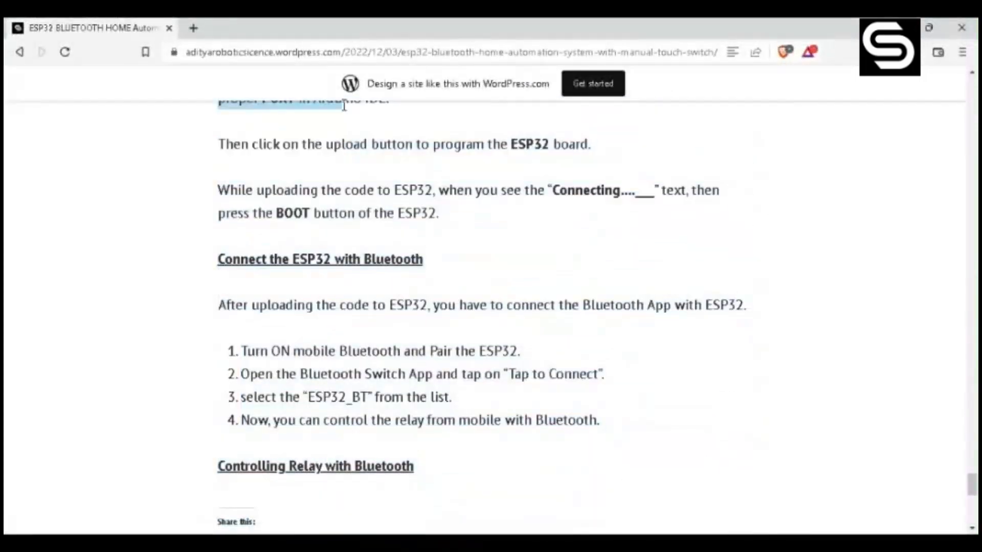
scroll("up", 3)
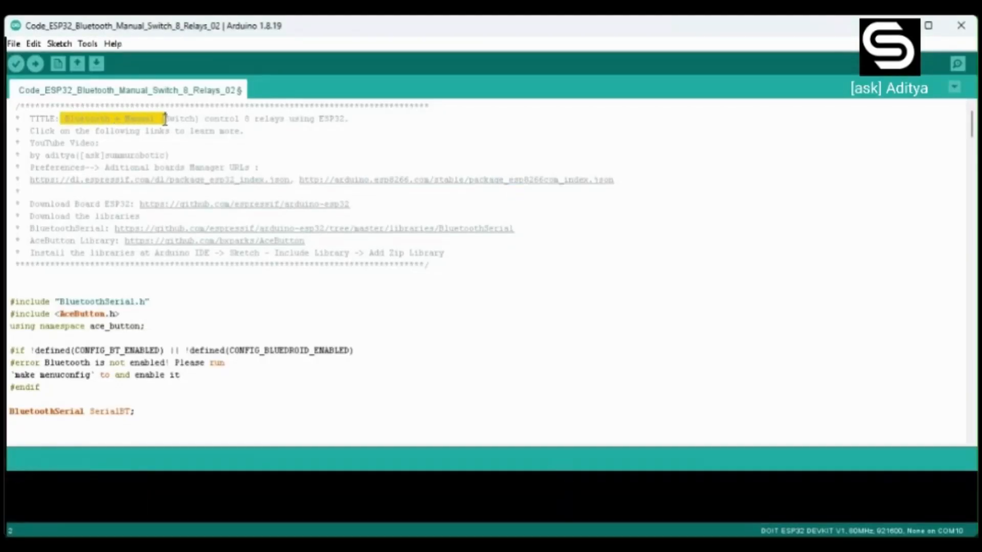
left_click_drag(162, 119, 202, 118)
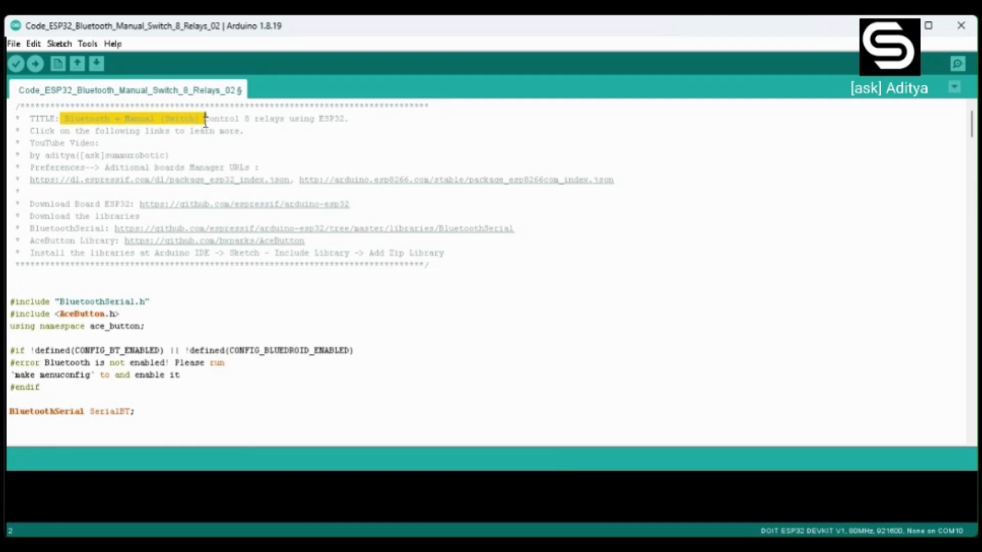
scroll("down", 3)
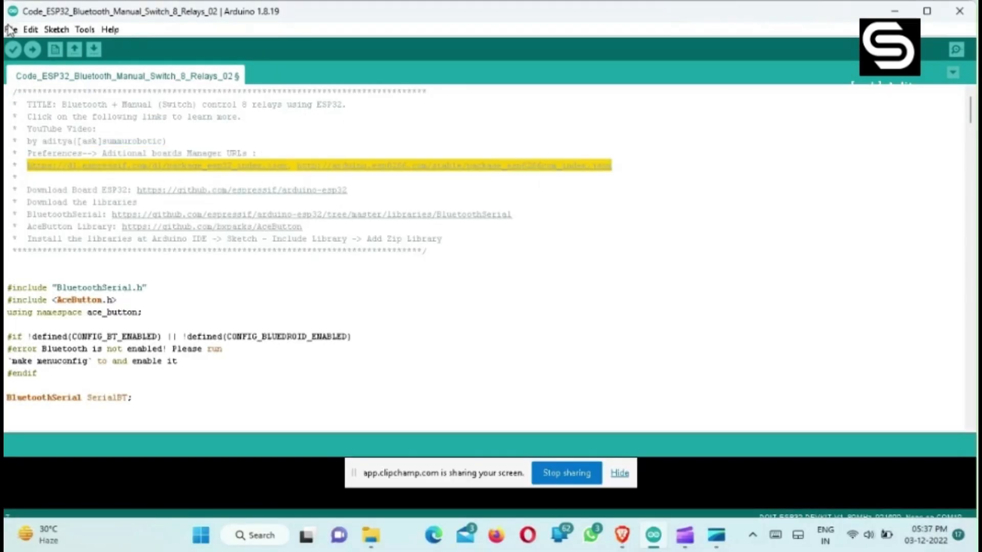
mouse_move(65, 216)
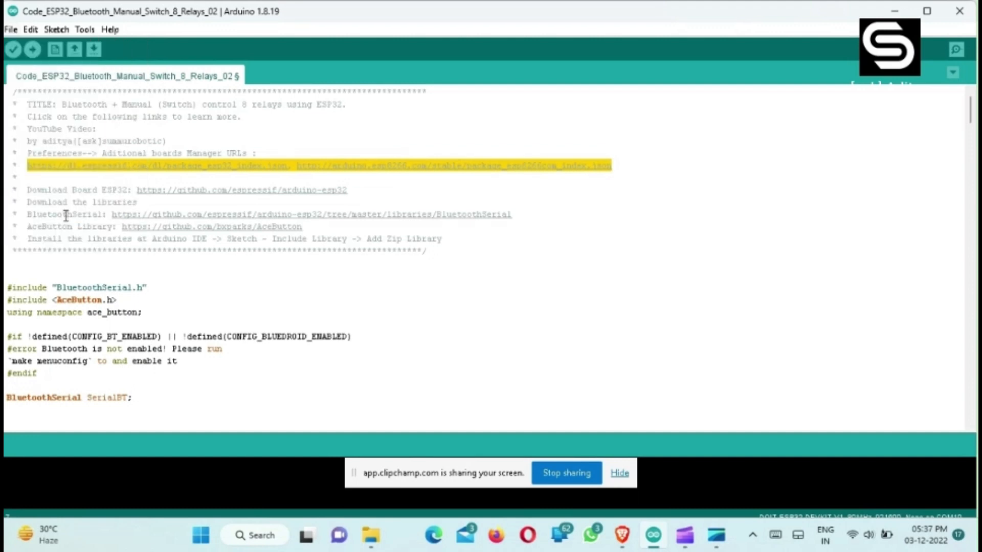
left_click(699, 357)
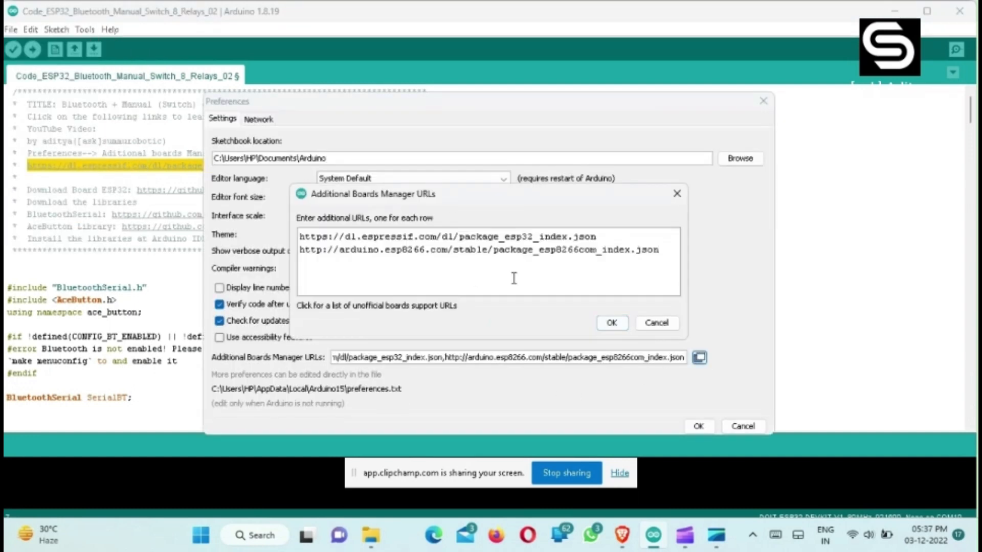
left_click(612, 322)
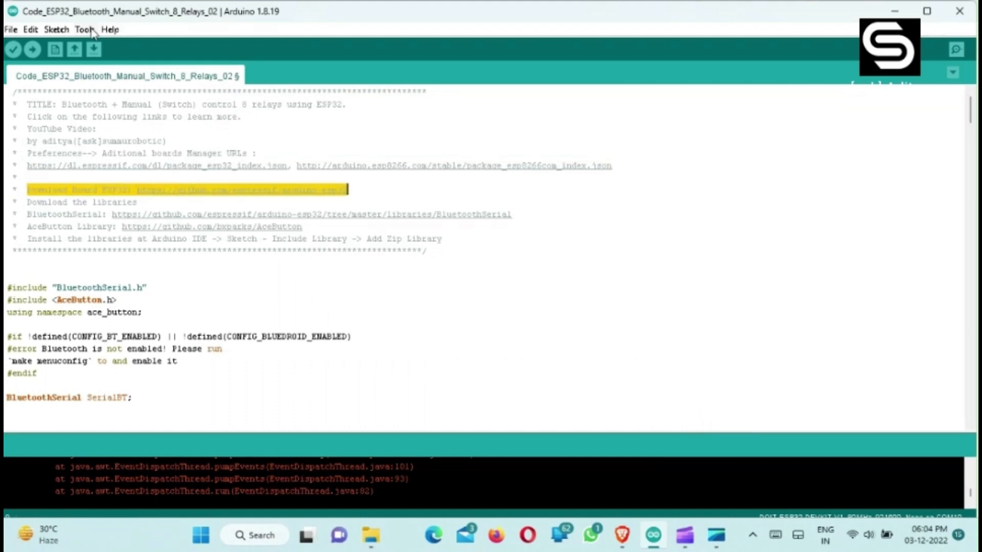
Step: Search Boards Manager for esp32, confirm package 1.0.6 is installed, and close it
left_click(85, 30)
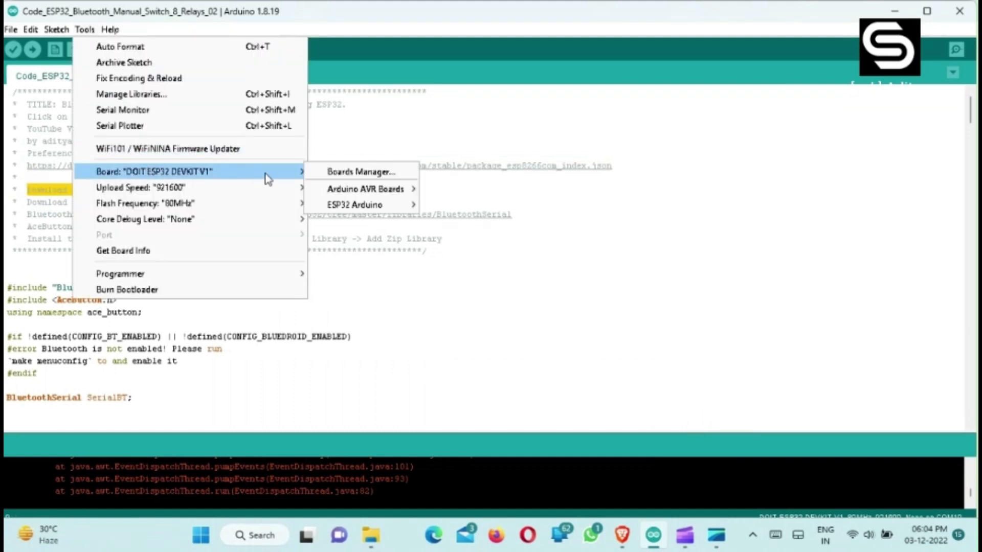
left_click(361, 171)
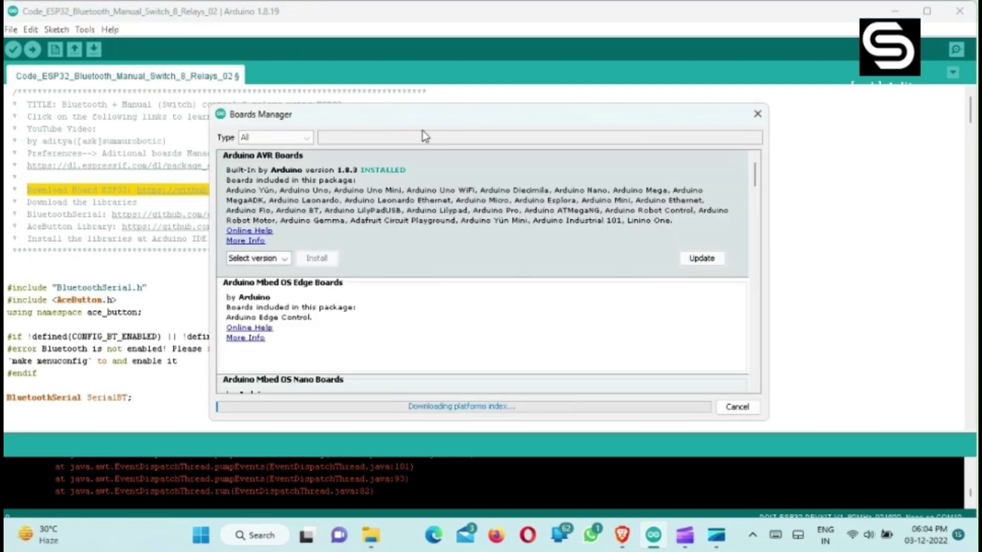
scroll("down", 3)
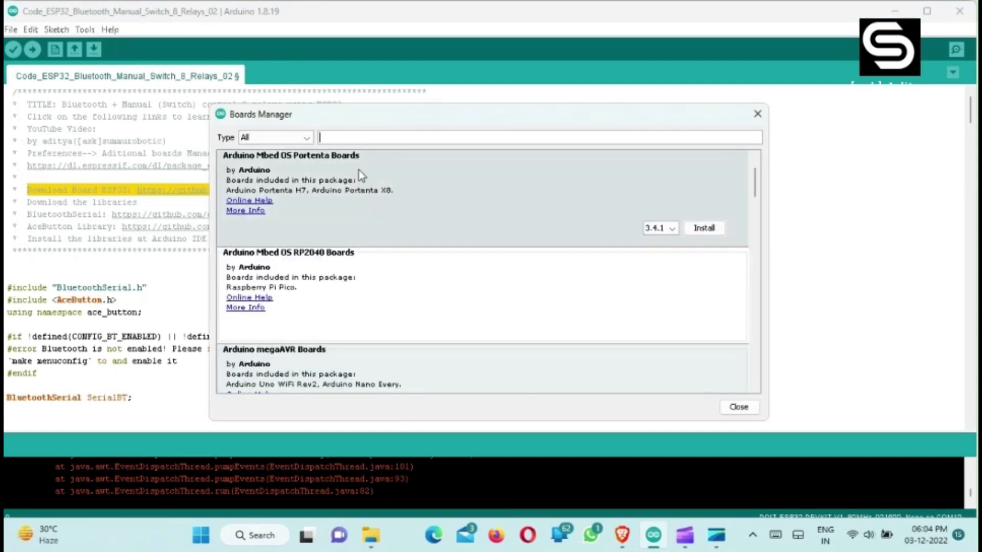
type("e")
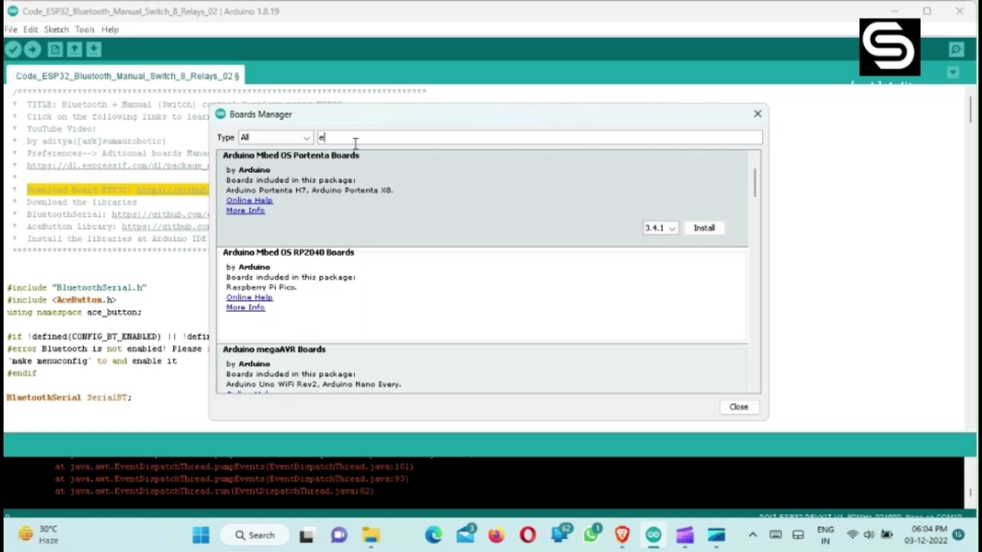
type("sp32")
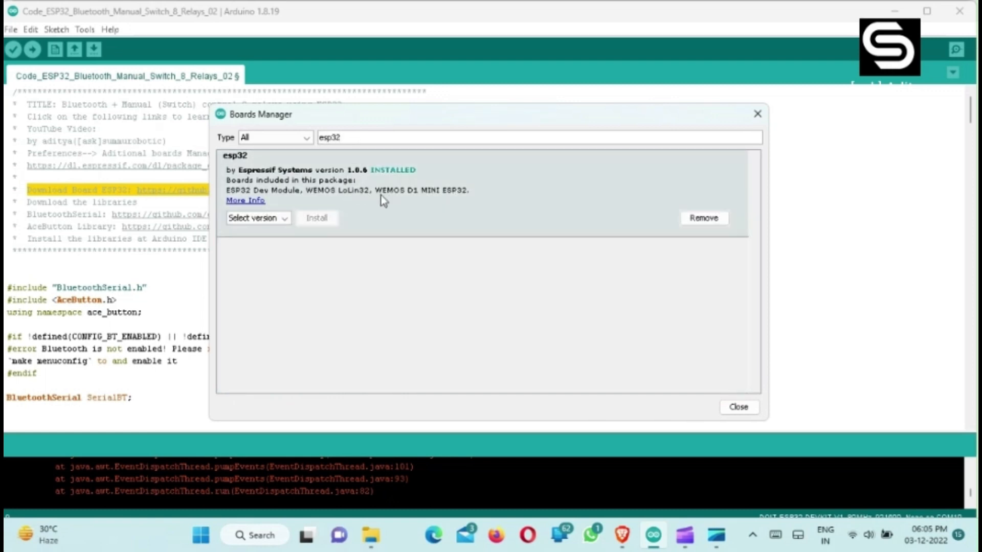
mouse_move(747, 395)
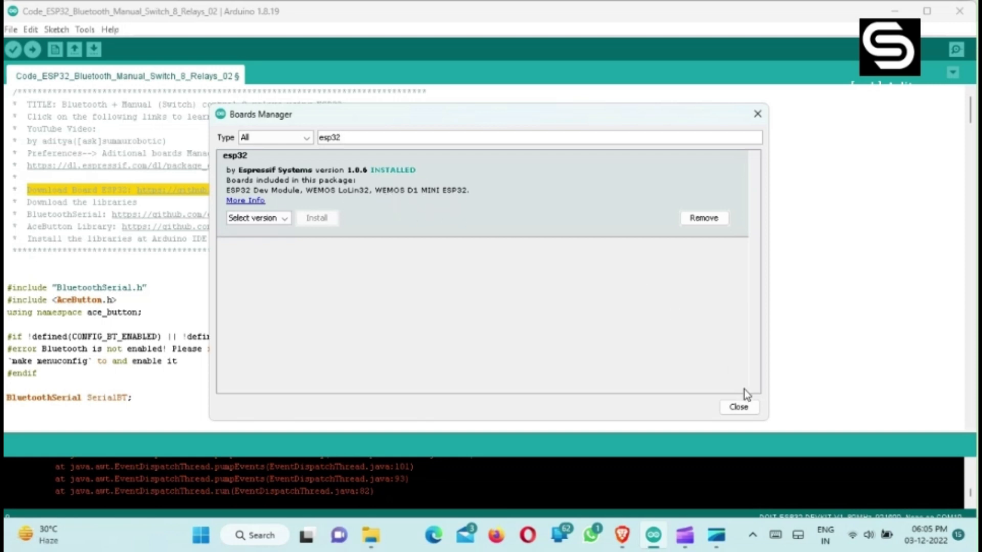
left_click(738, 407)
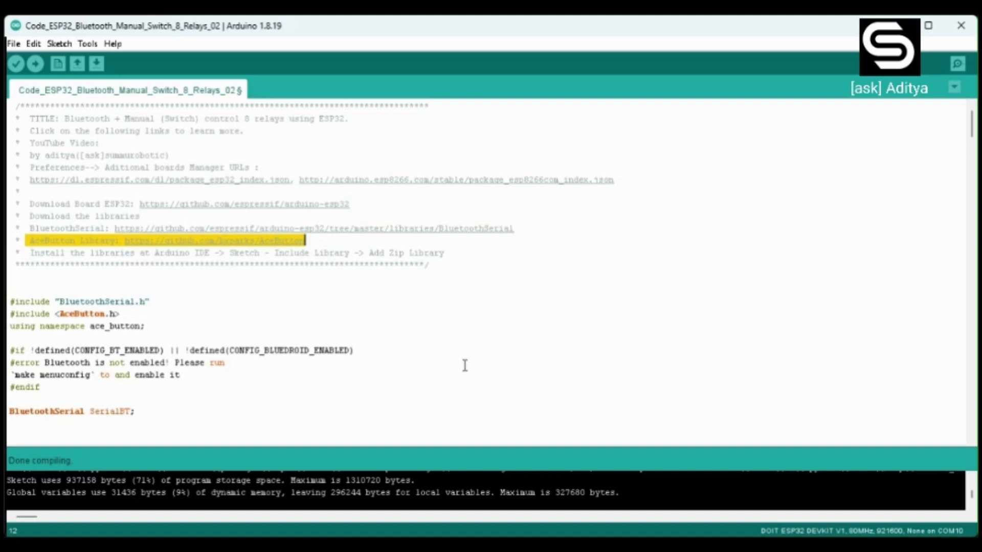
Step: Check DOIT ESP32 DEVKIT V1 on COM10 under Tools, then review the button declarations
left_click(85, 30)
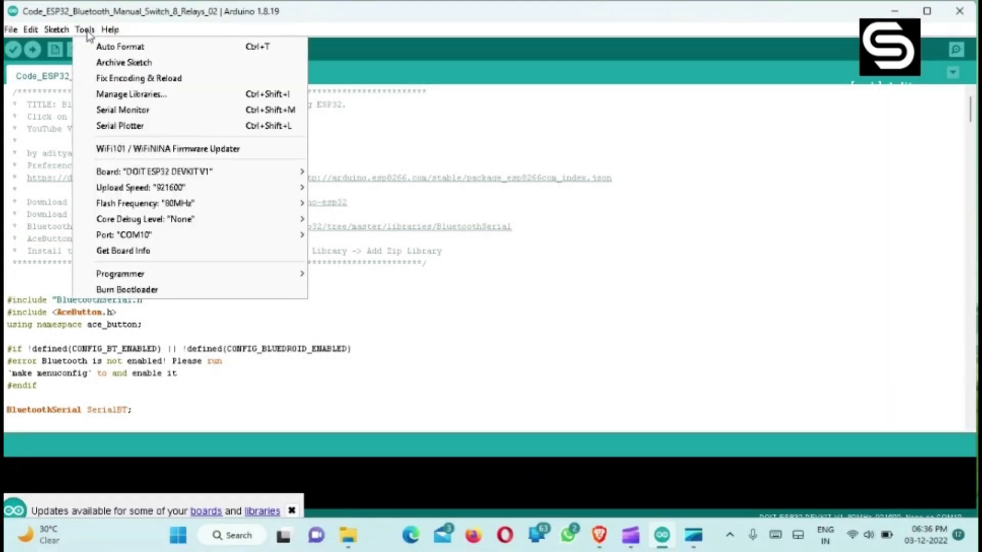
mouse_move(154, 171)
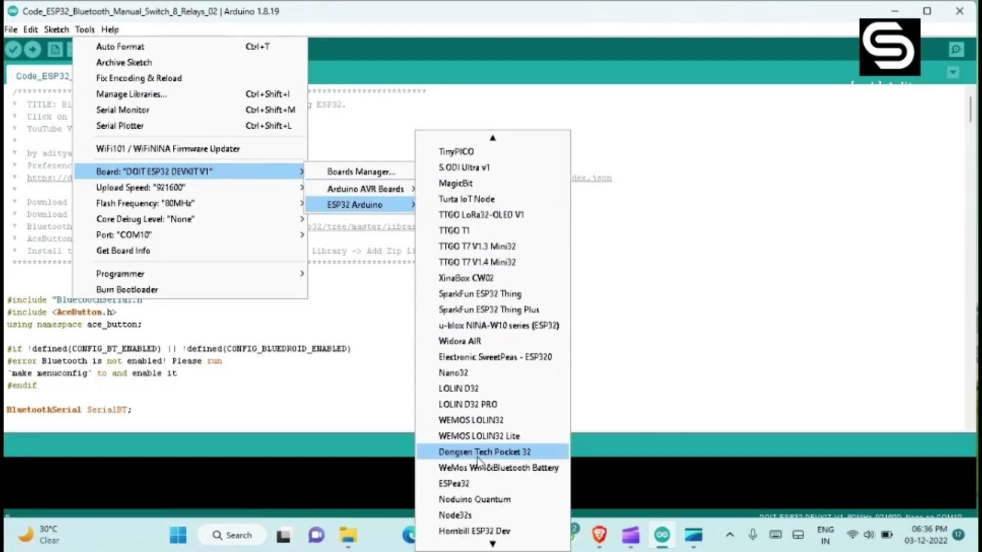
scroll("down", 3)
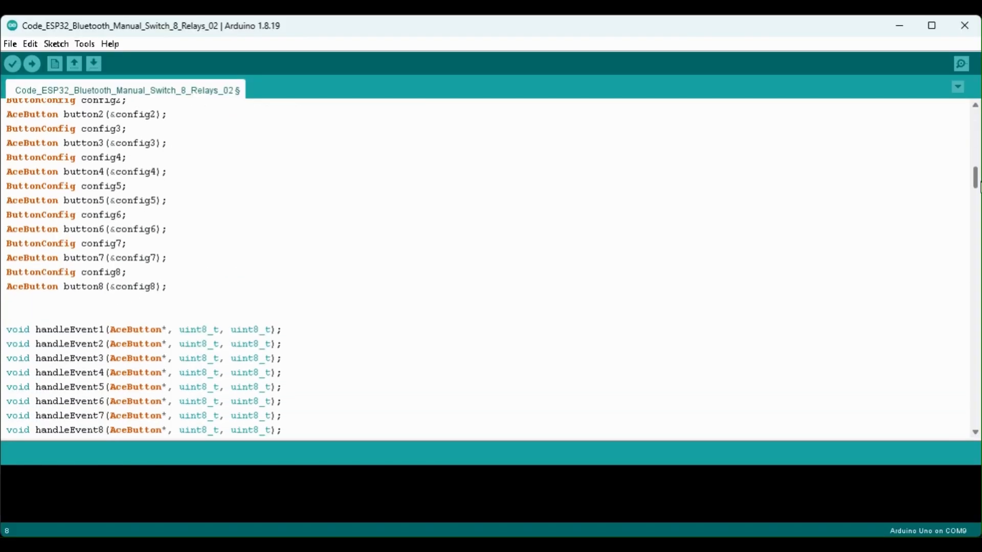
scroll("down", 3)
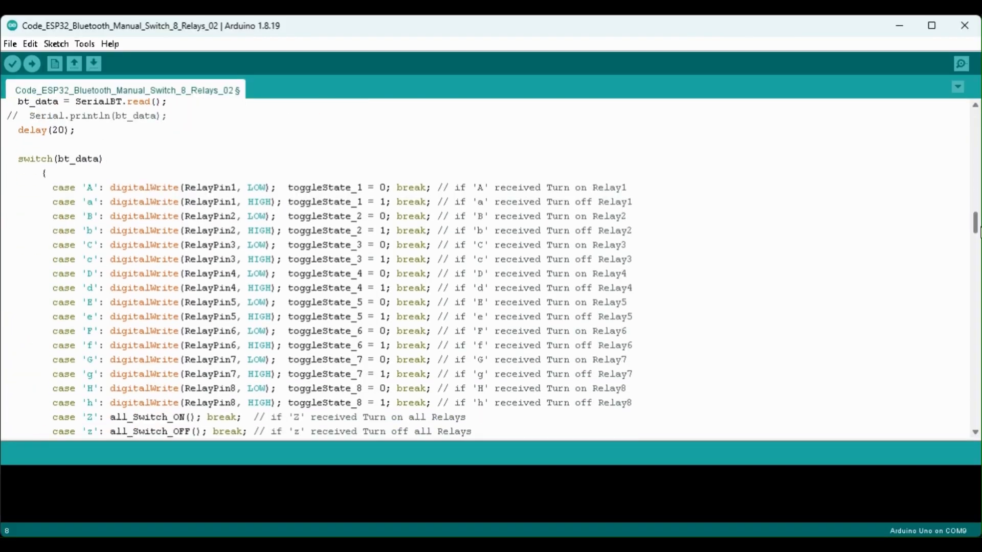
scroll("down", 3)
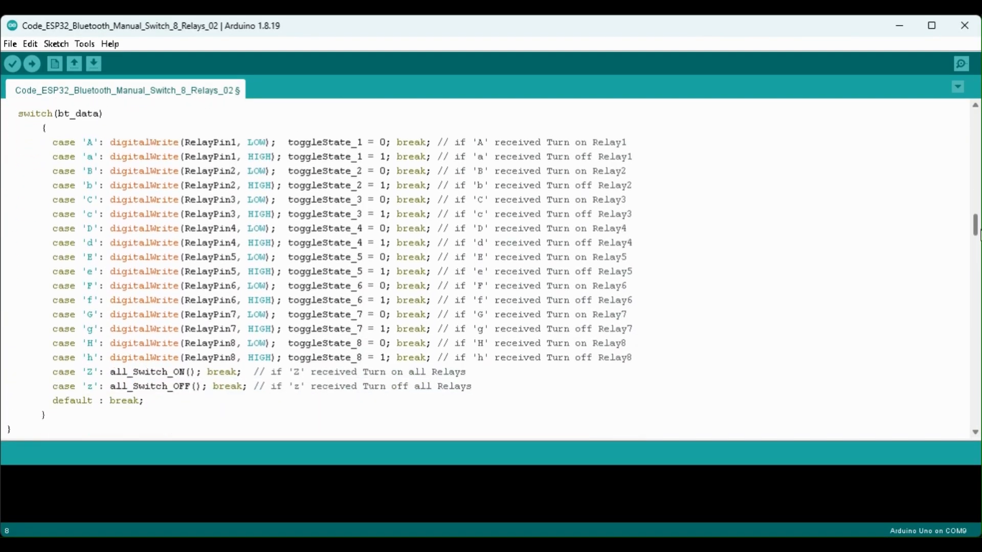
scroll("down", 3)
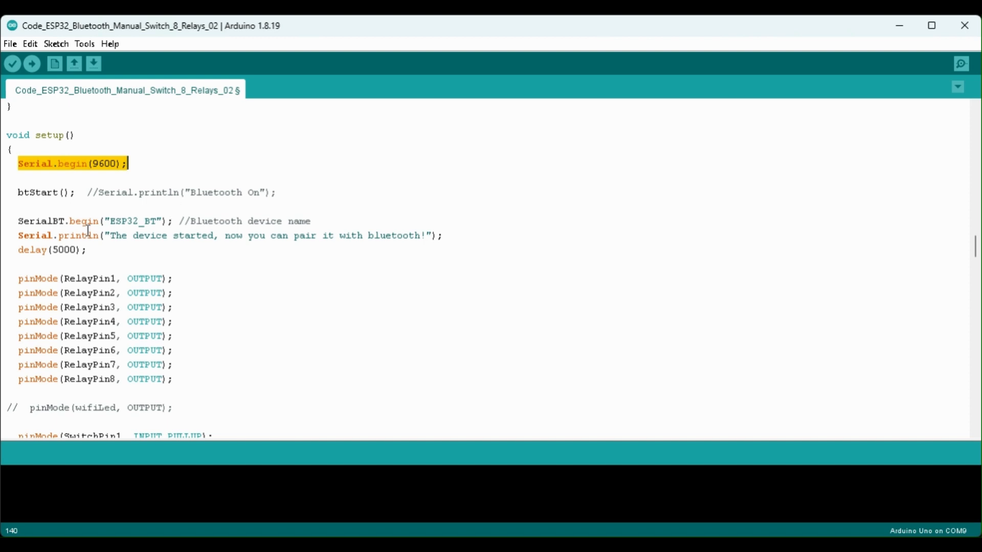
double_click(132, 221)
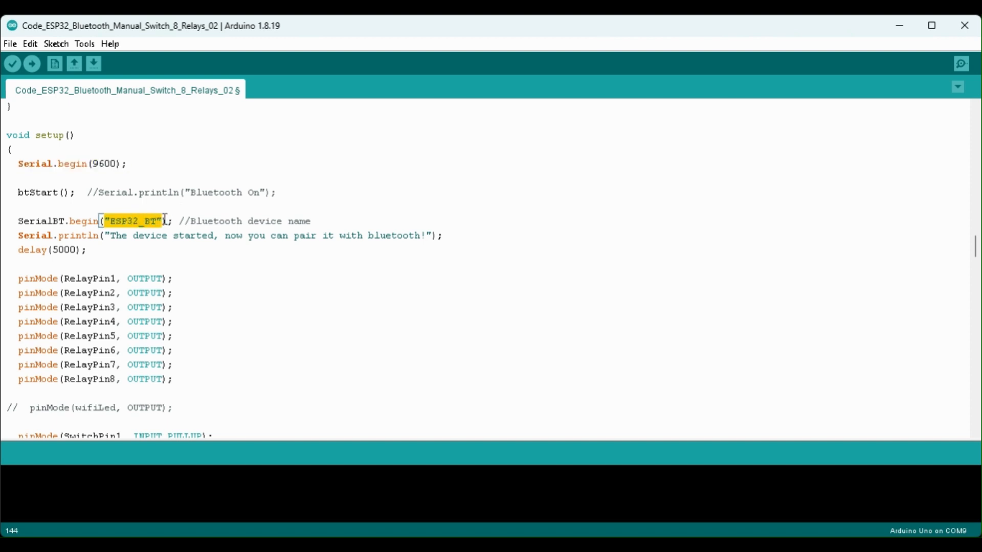
mouse_move(13, 275)
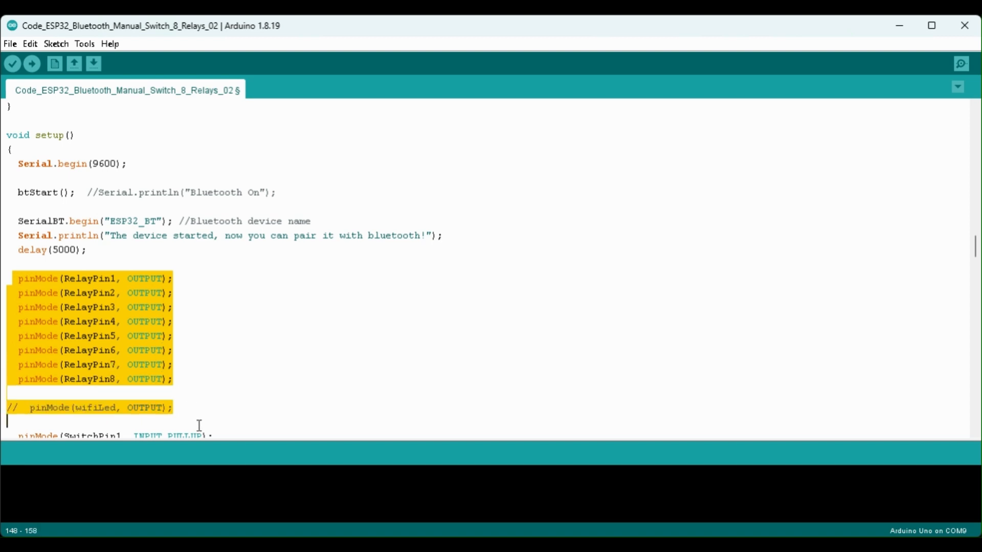
scroll("down", 3)
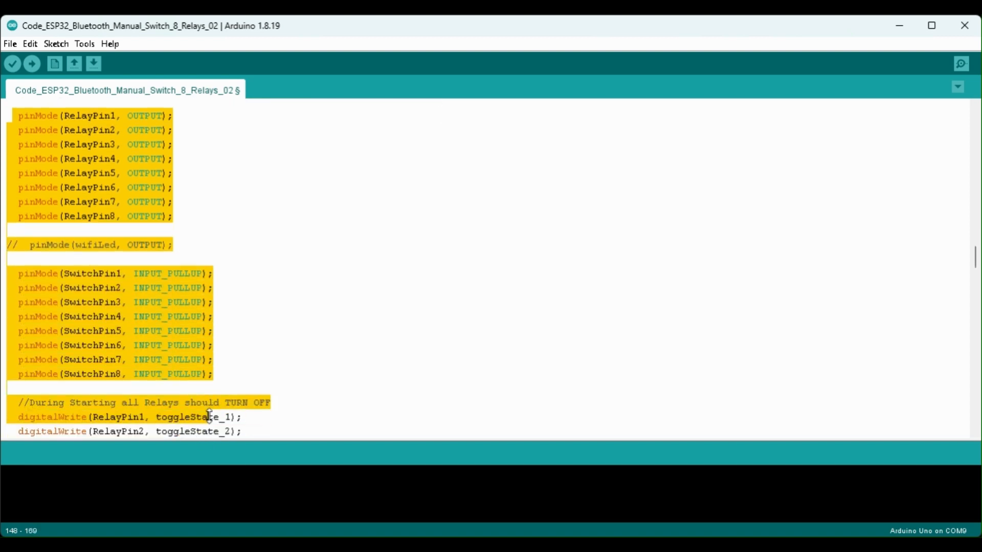
left_click(164, 375)
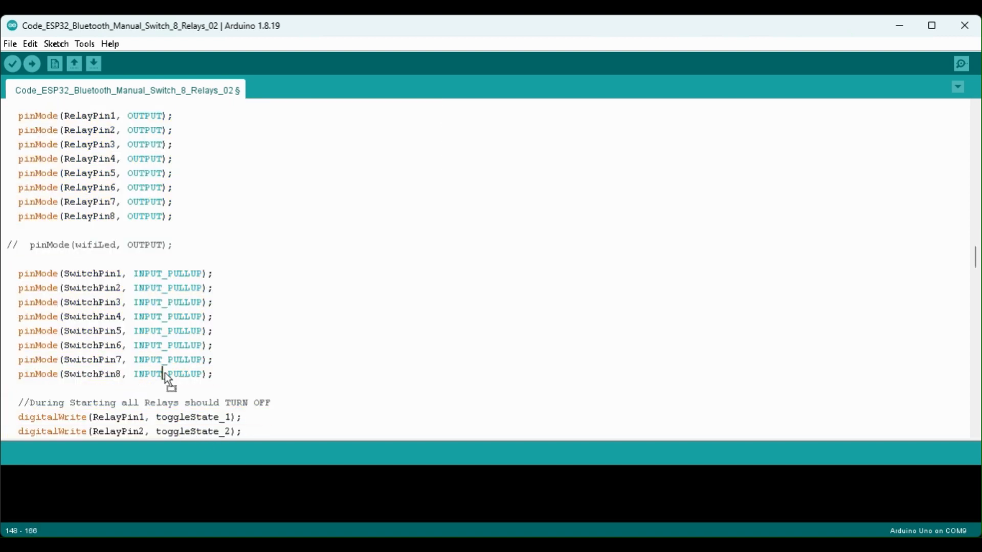
double_click(143, 375)
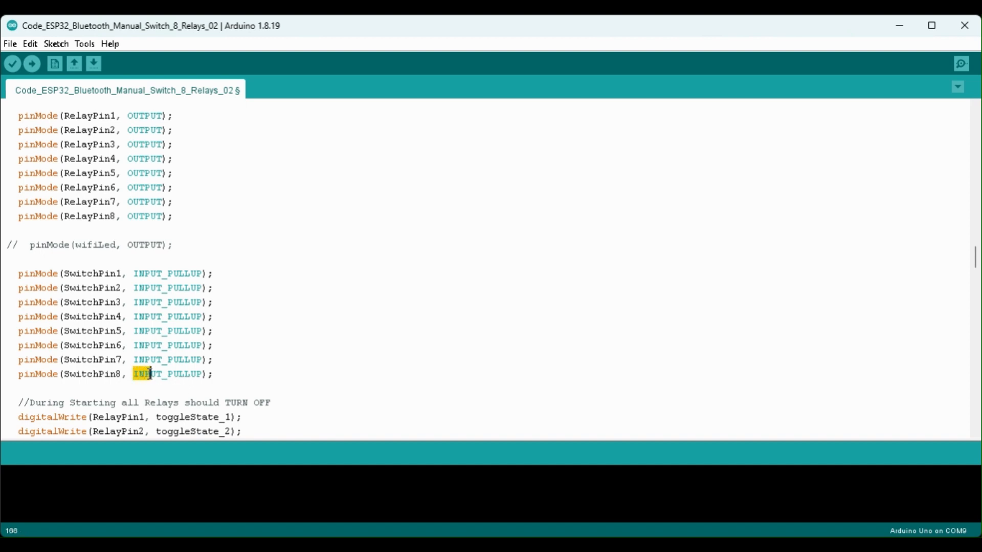
double_click(166, 374)
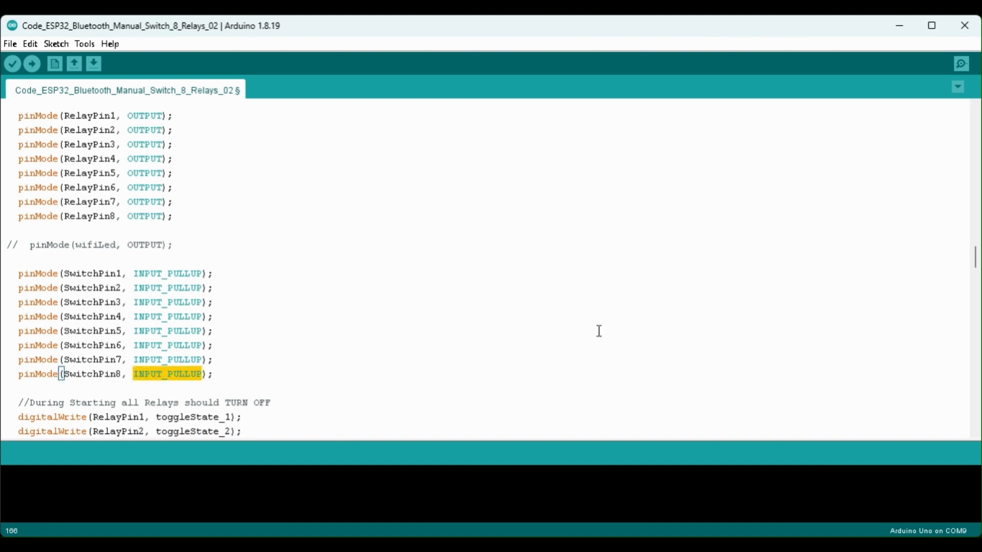
scroll("down", 3)
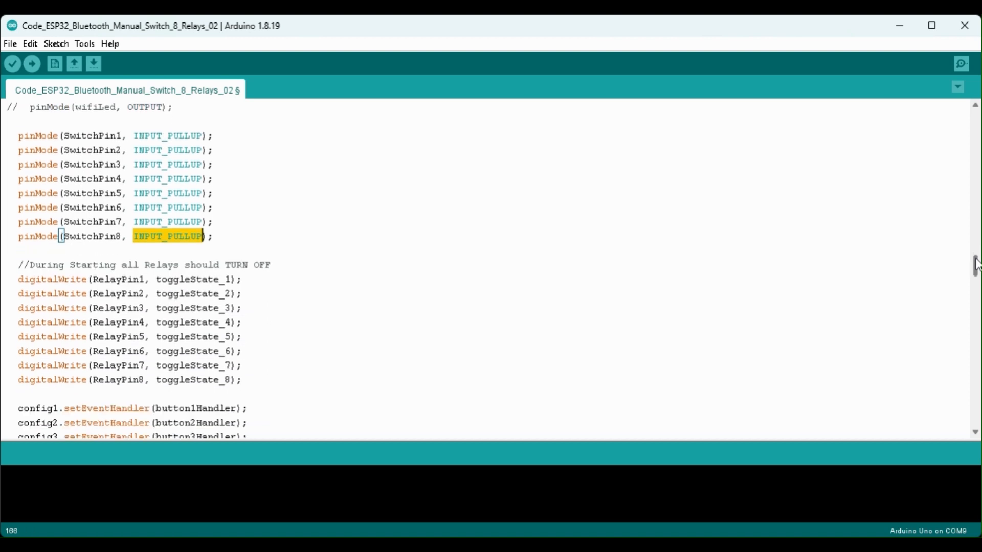
scroll("down", 3)
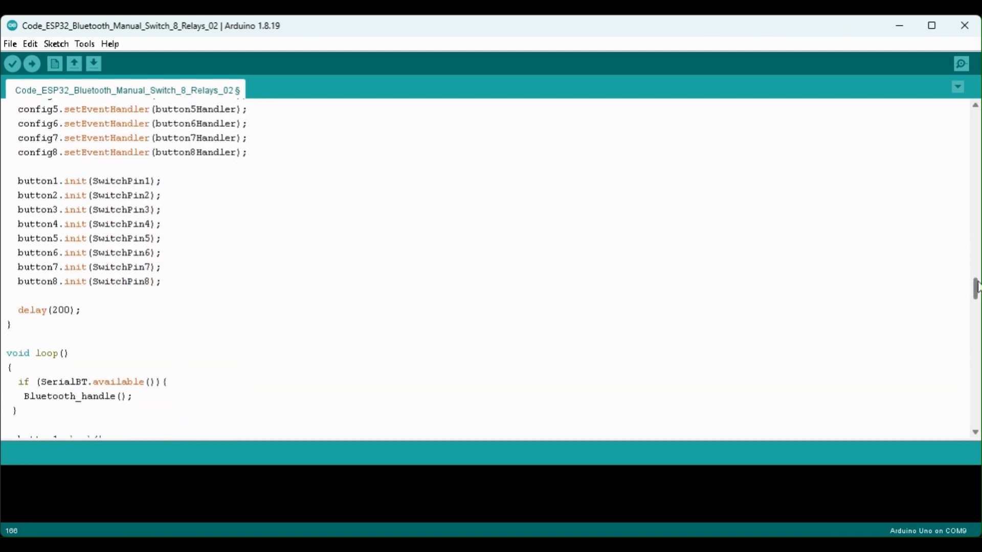
scroll("down", 3)
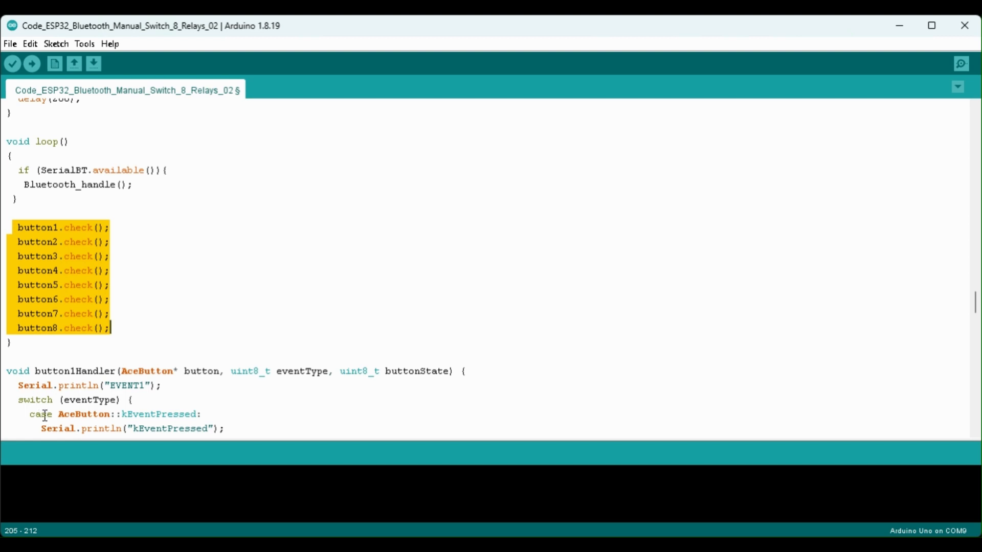
mouse_move(975, 297)
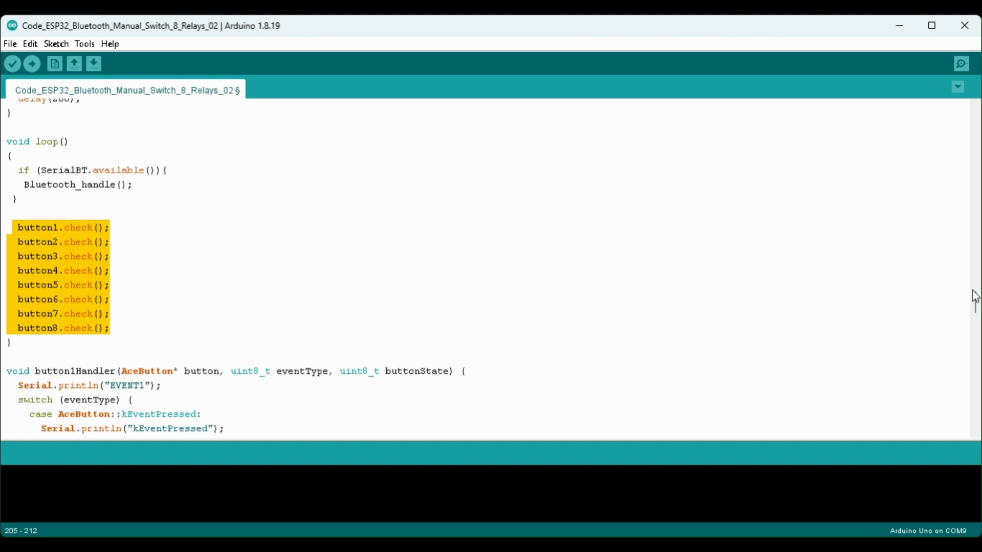
scroll("down", 3)
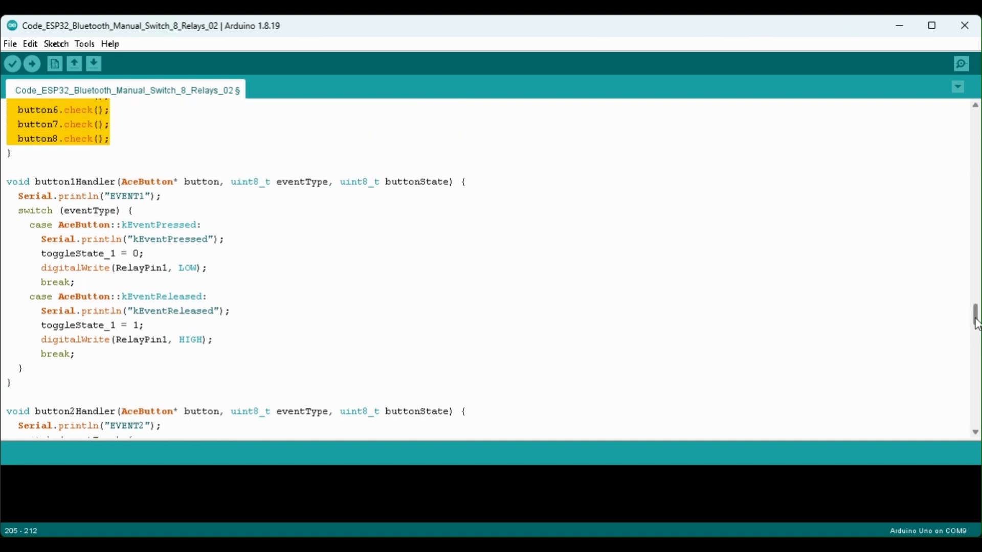
scroll("up", 3)
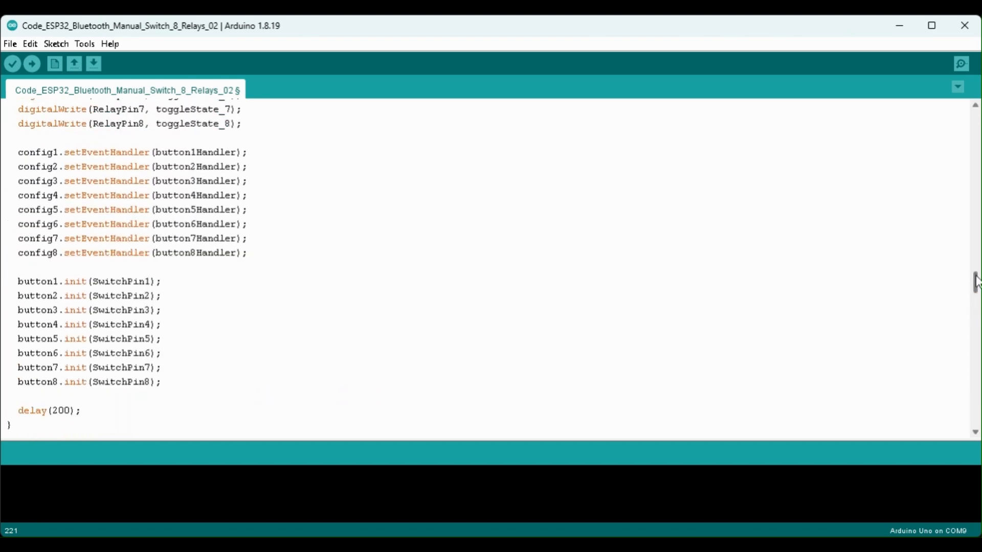
scroll("up", 3)
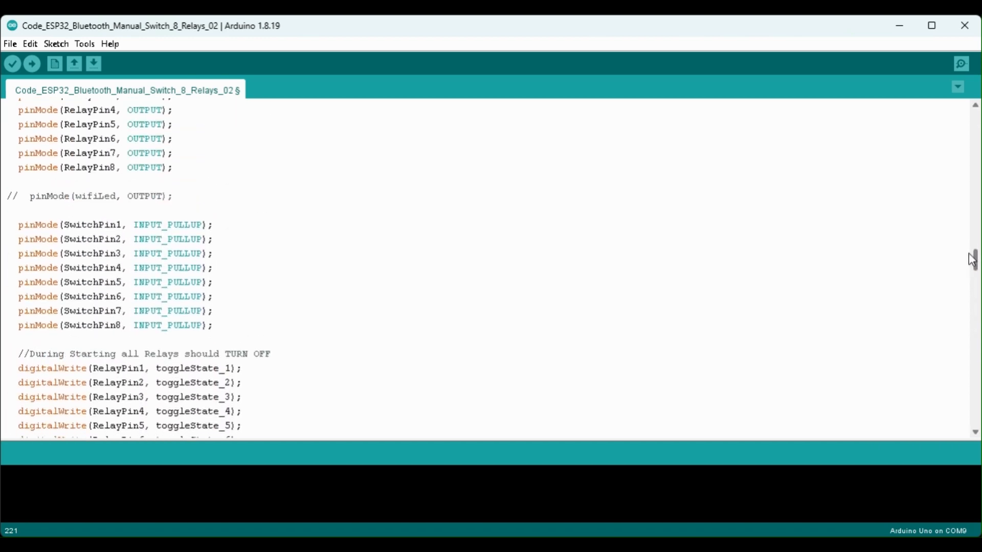
scroll("up", 3)
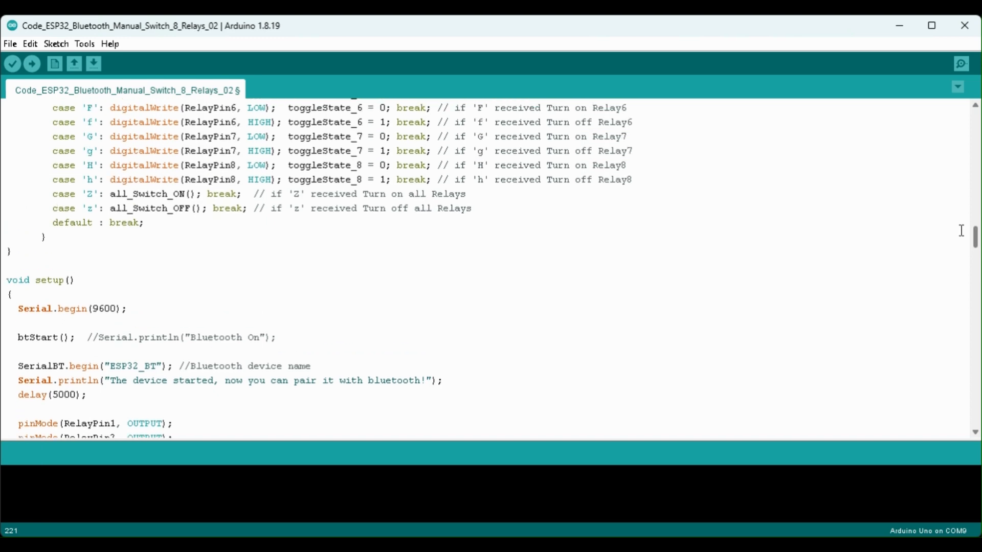
scroll("up", 3)
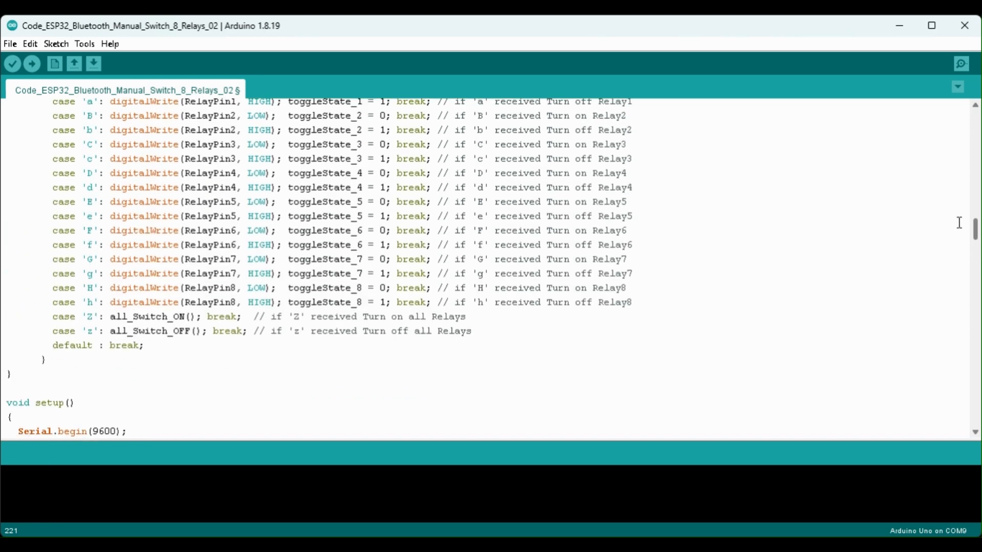
scroll("down", 3)
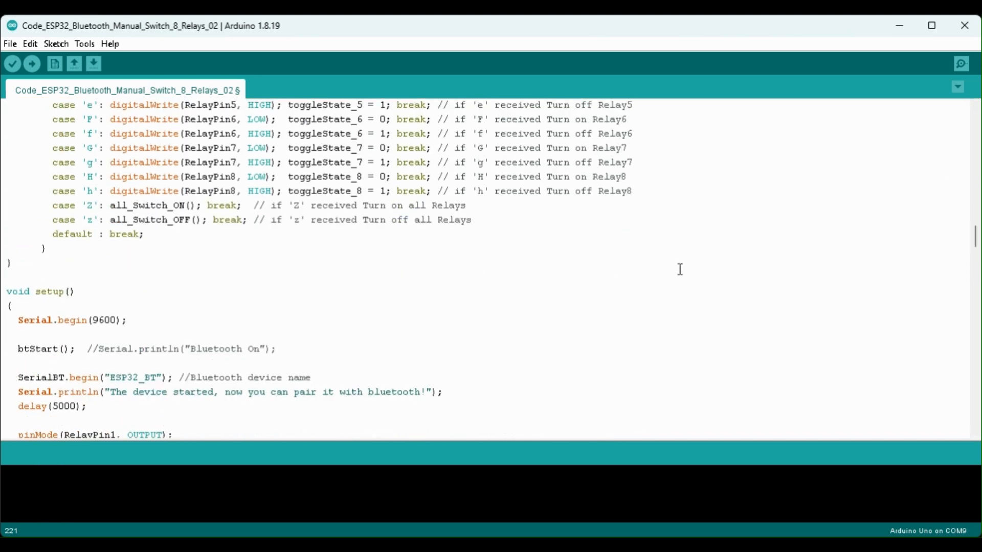
scroll("up", 3)
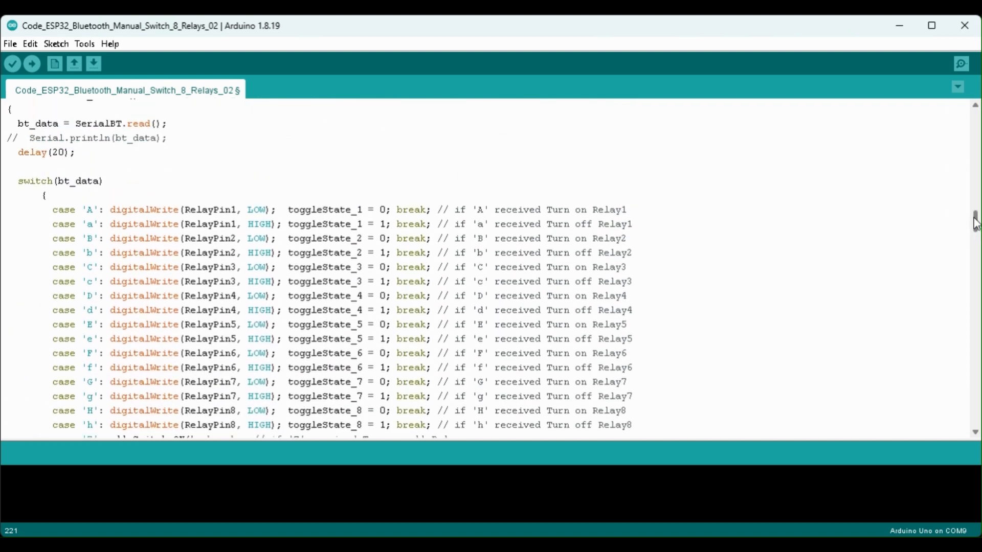
scroll("up", 3)
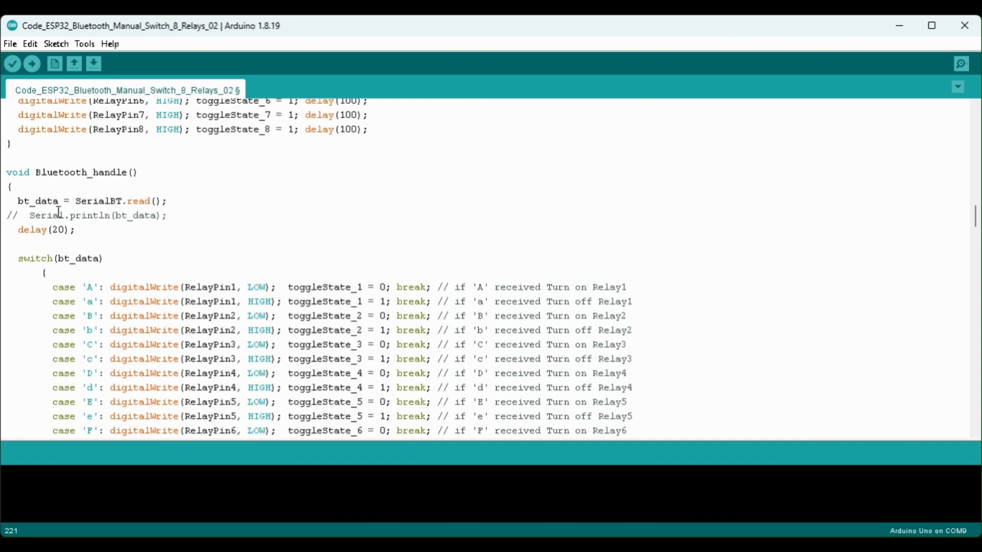
double_click(38, 202)
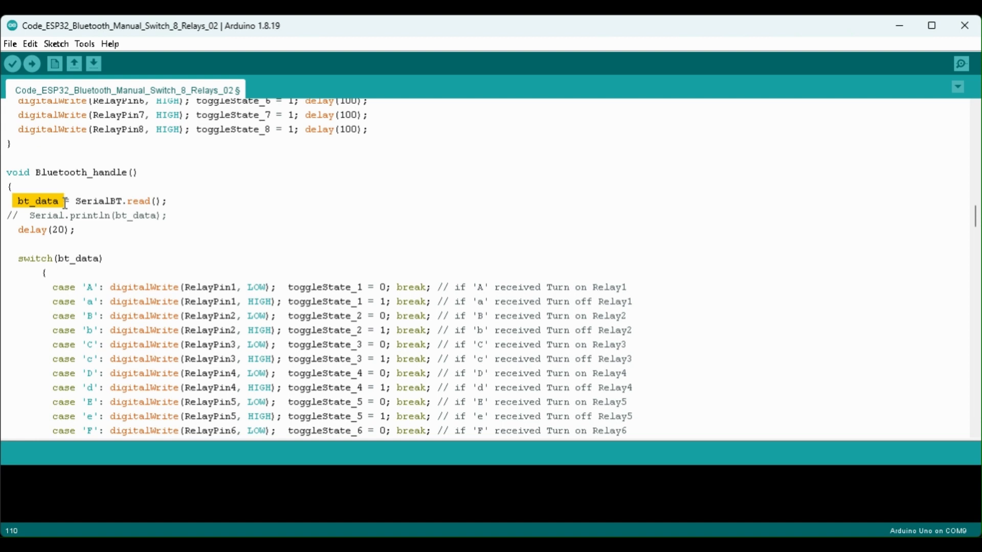
double_click(77, 257)
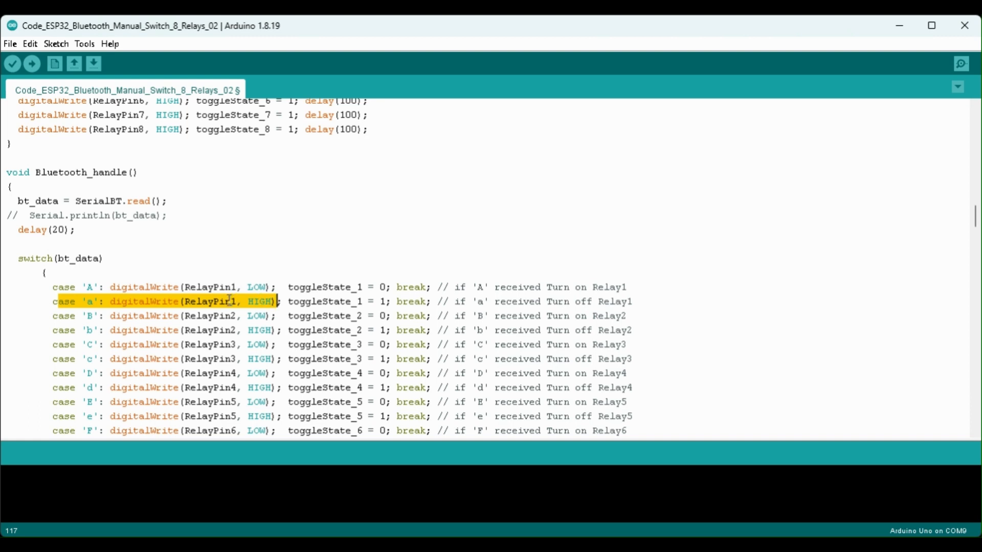
left_click(192, 288)
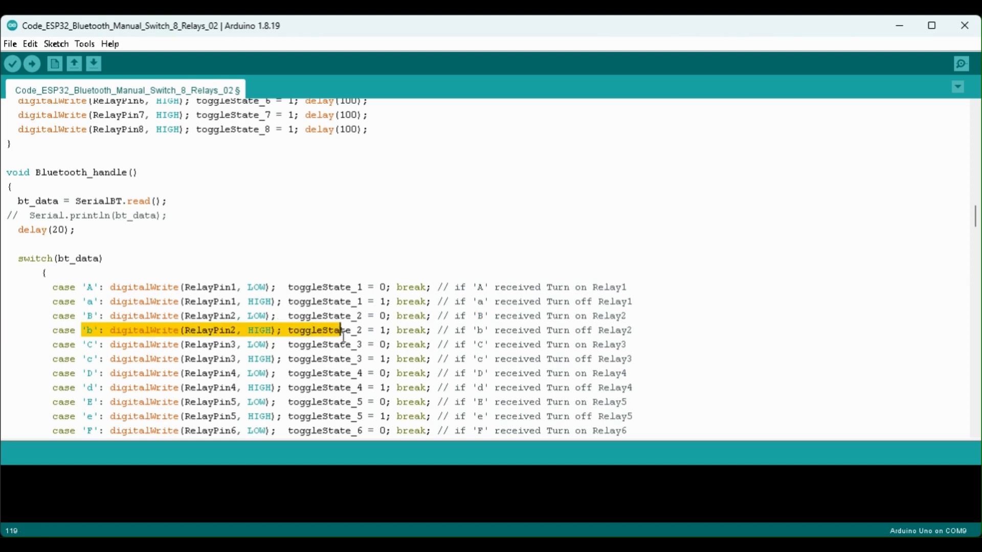
mouse_move(850, 250)
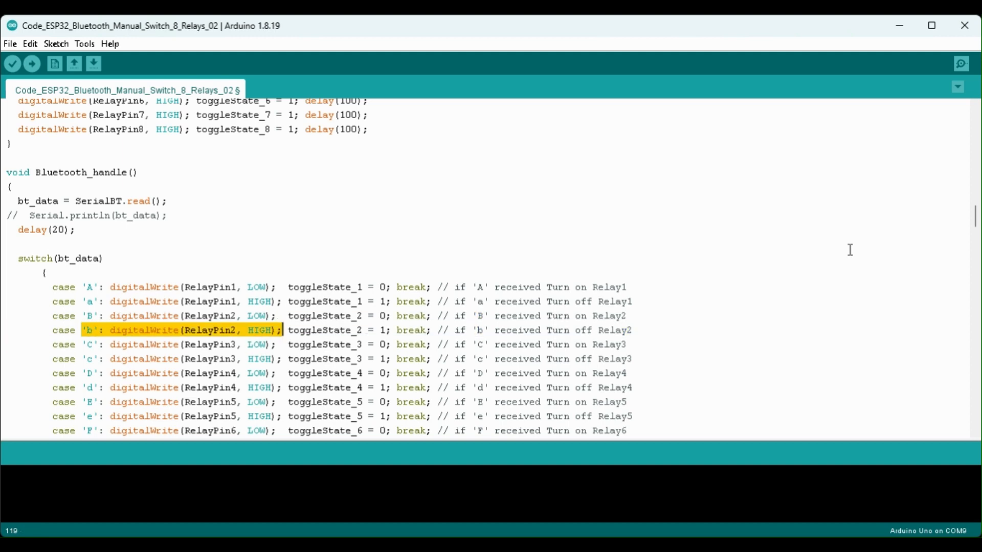
scroll("down", 3)
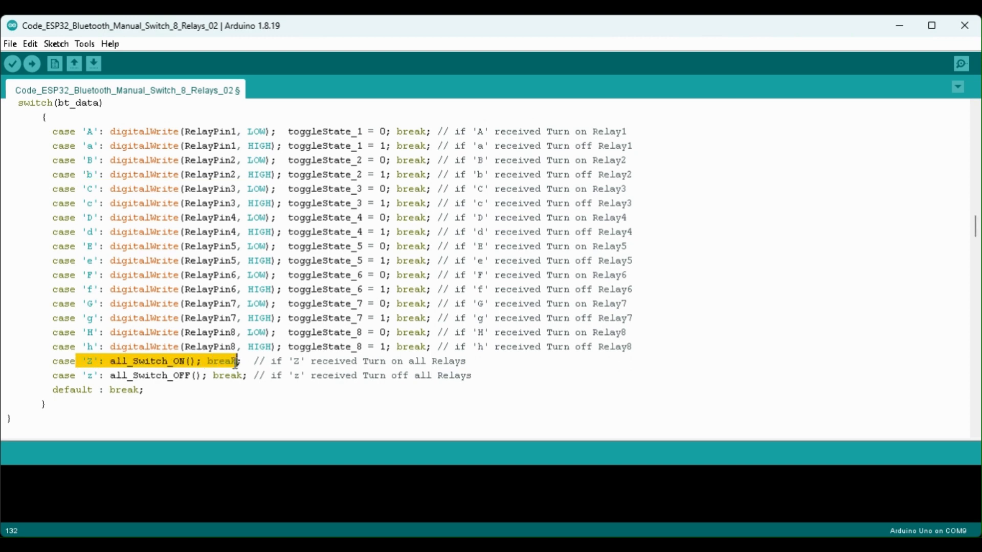
scroll("down", 3)
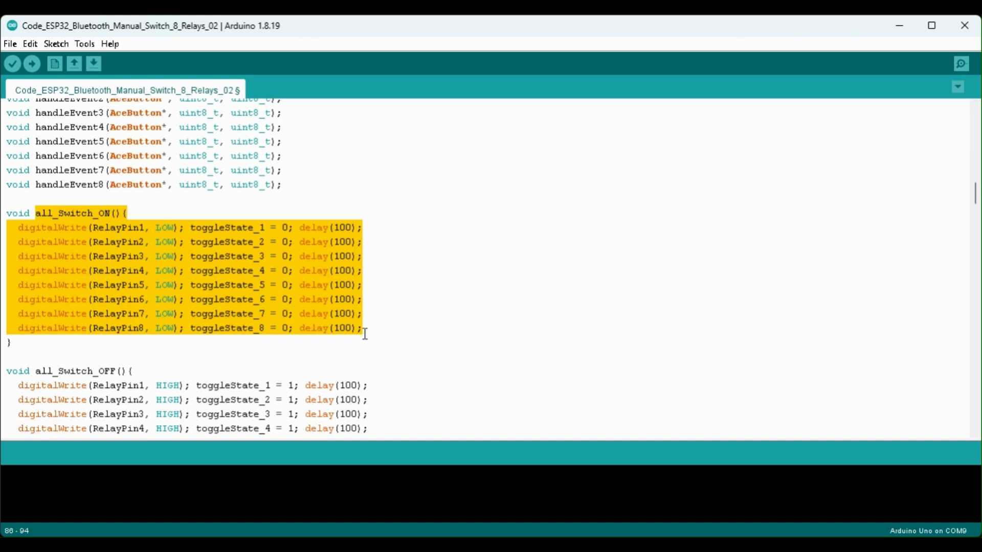
scroll("down", 3)
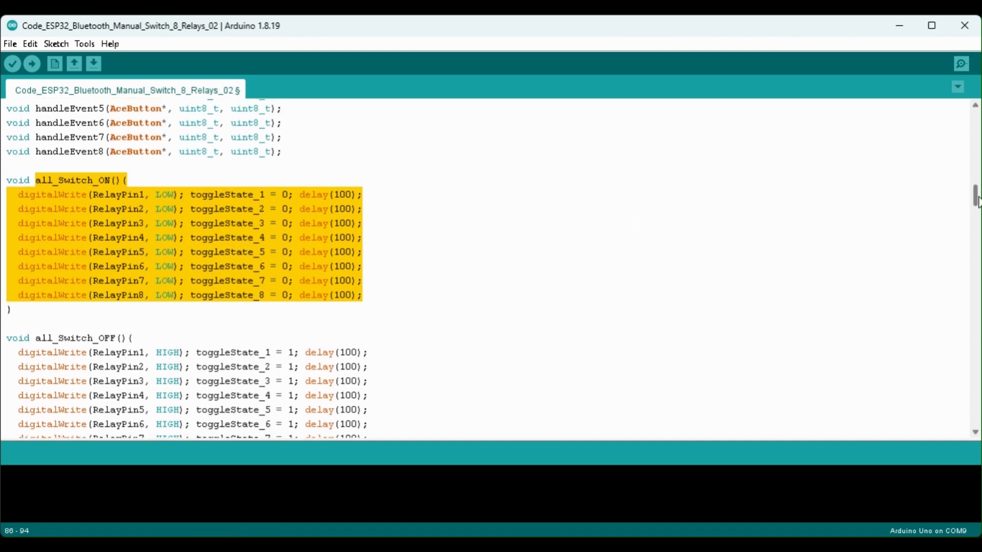
scroll("down", 3)
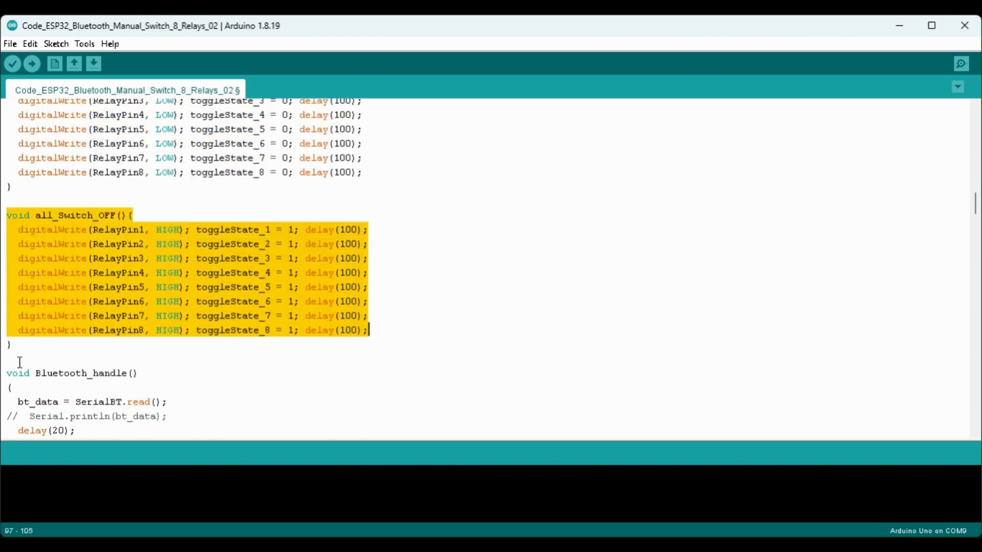
mouse_move(85, 356)
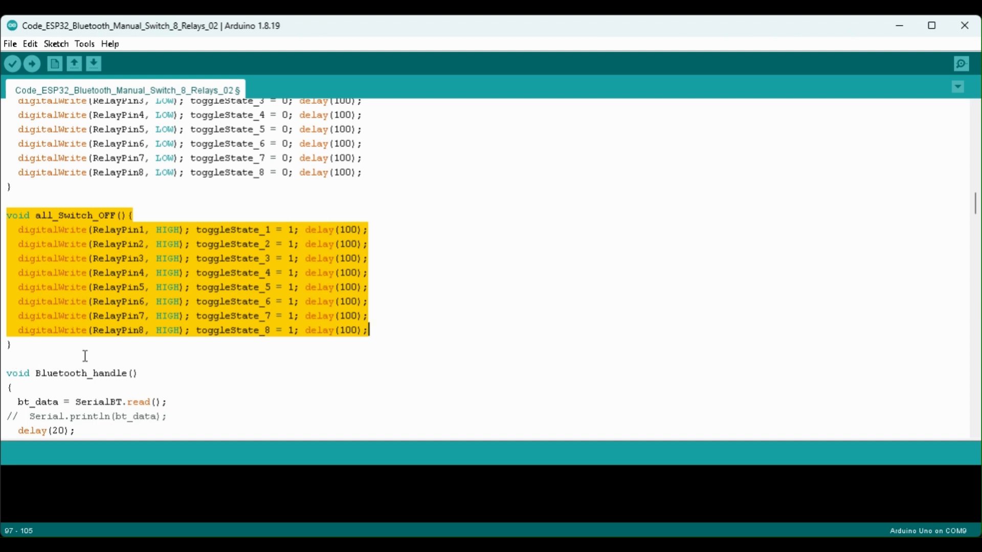
mouse_move(818, 166)
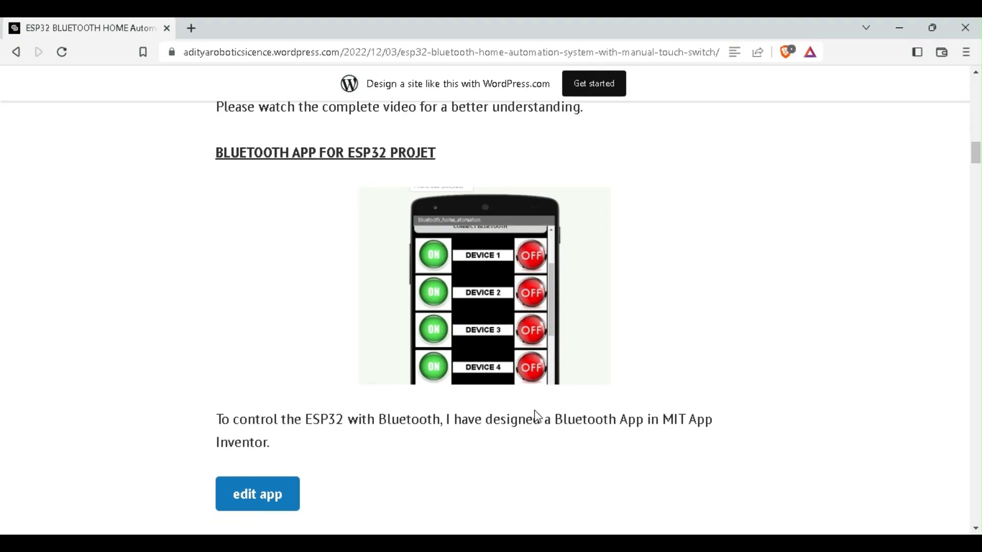
Step: Scroll the blog post to the 'edit app' button and the app download QR code
scroll("down", 3)
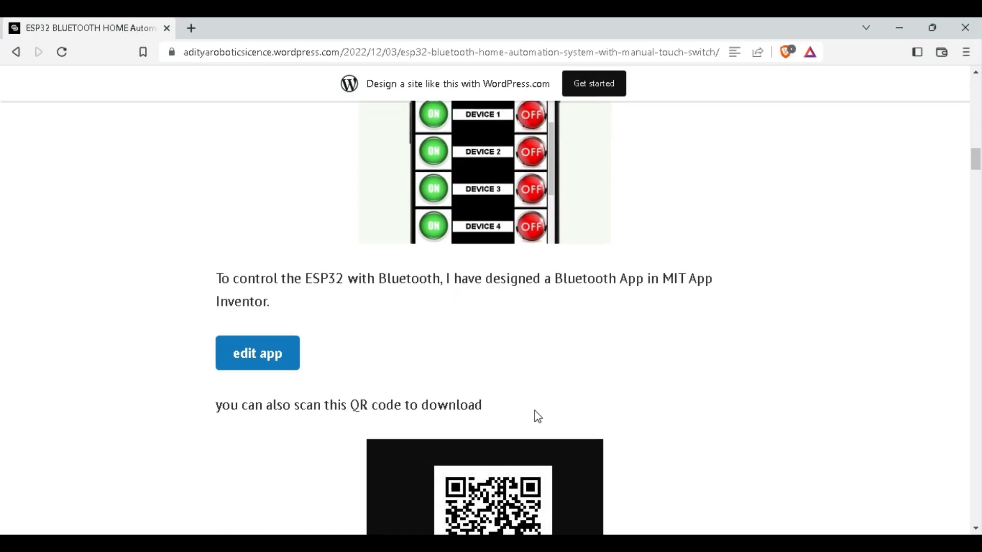
scroll("down", 3)
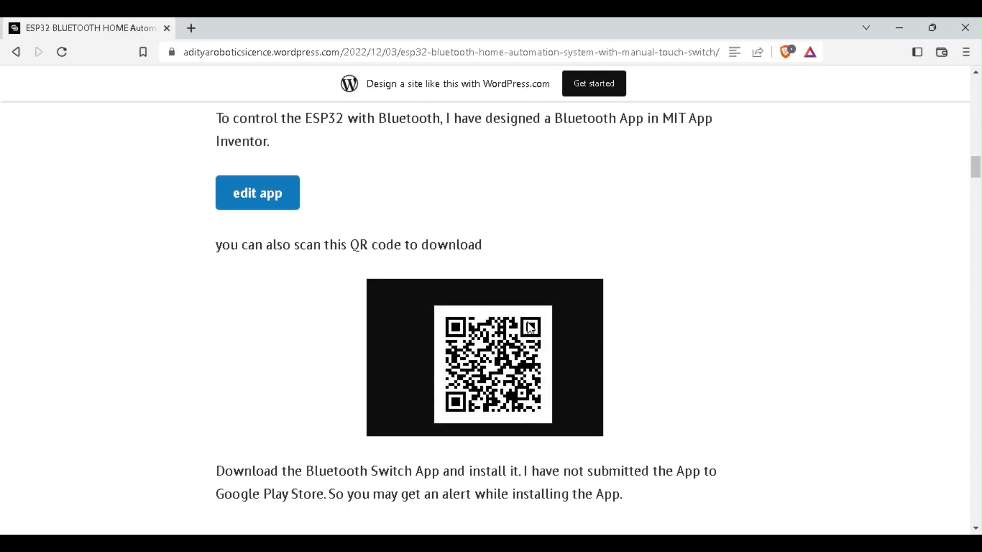
mouse_move(621, 279)
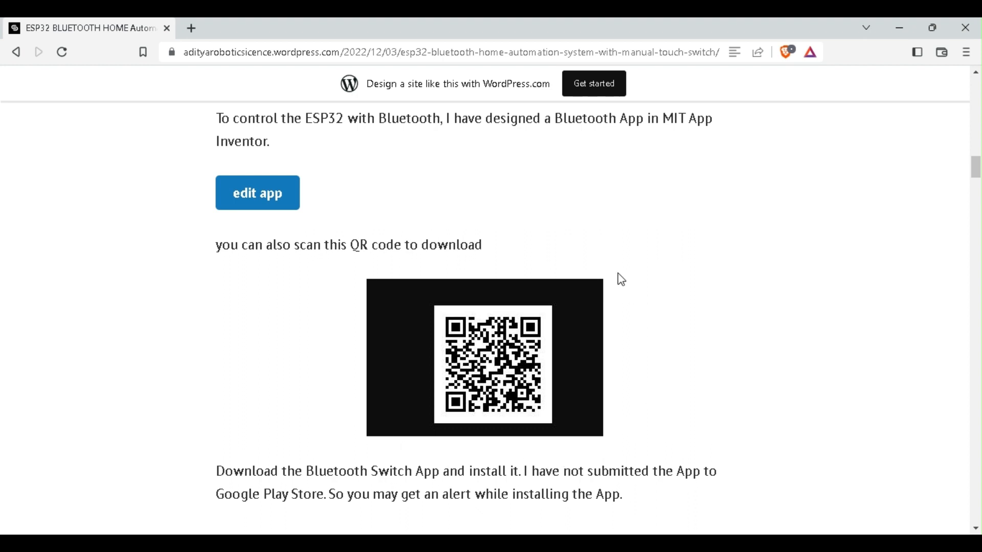
mouse_move(337, 244)
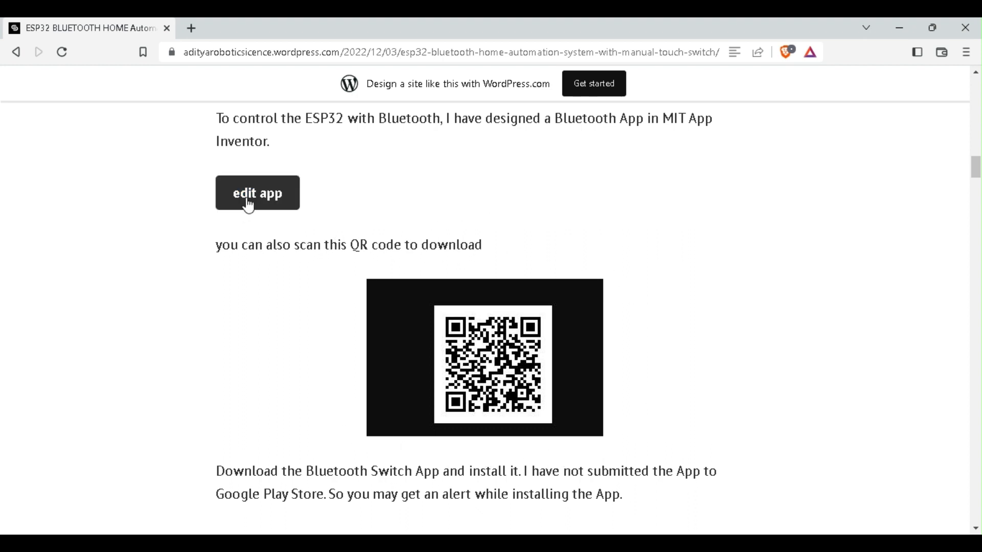
Step: Load the bluetooth_HOME_ATOMATION_1 gallery app into MIT App Inventor
left_click(257, 194)
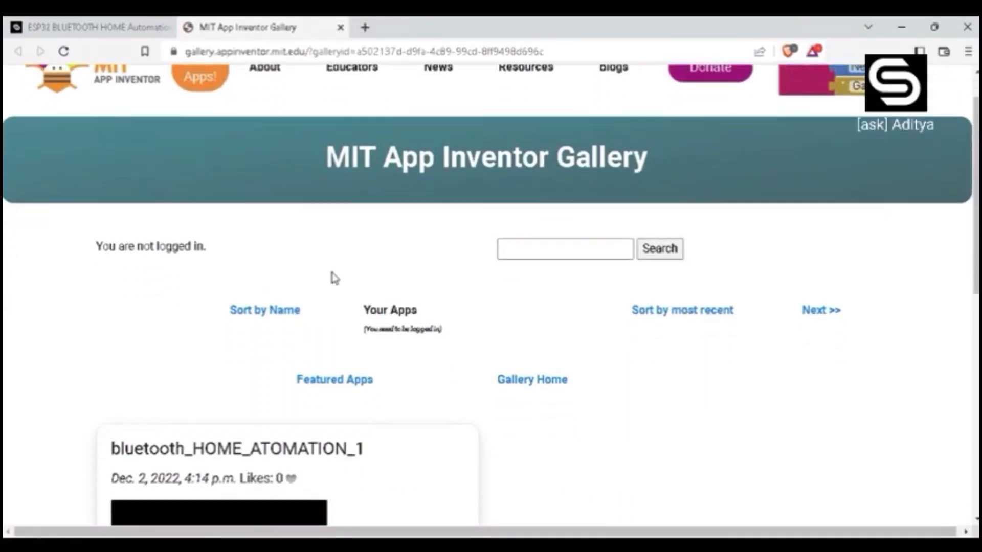
scroll("down", 3)
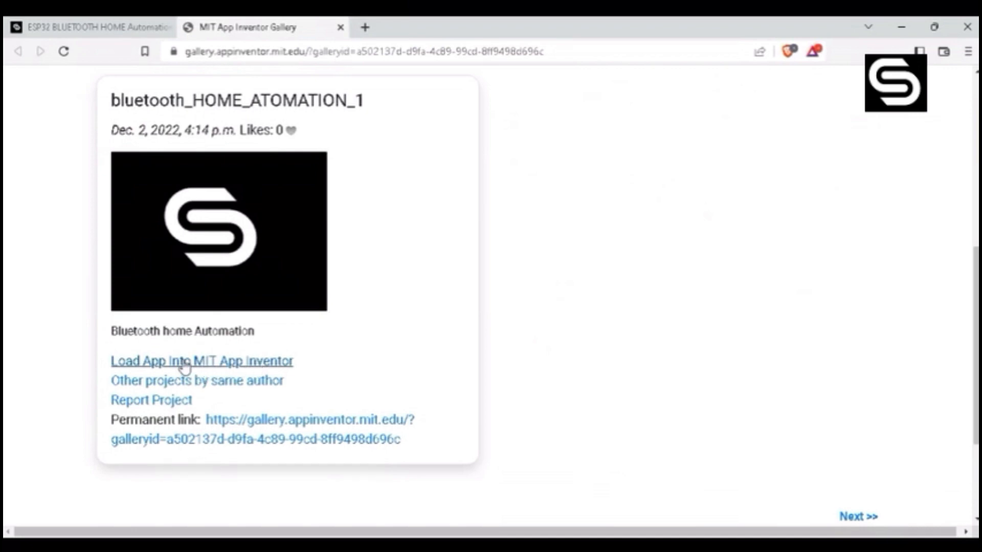
left_click(193, 362)
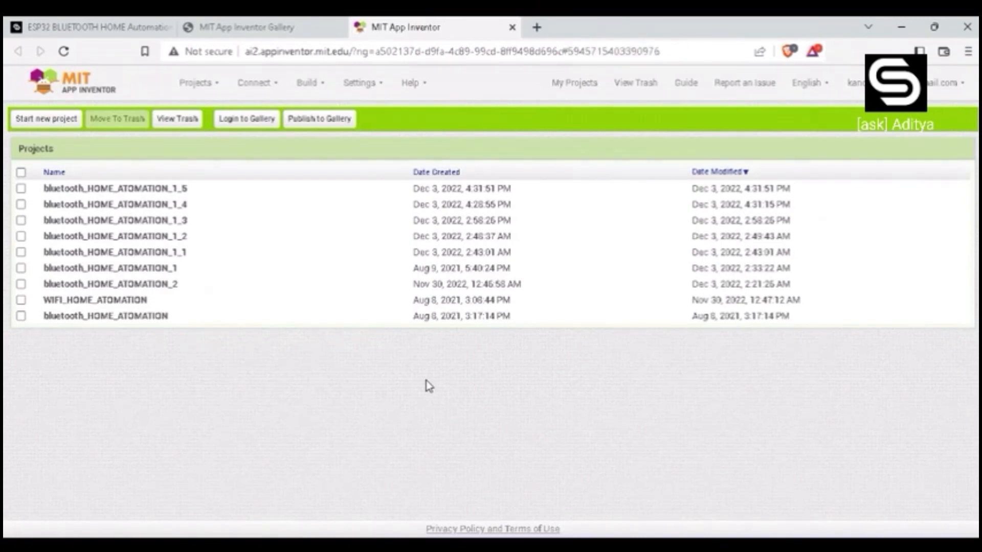
Step: Open the top bluetooth_HOME_ATOMATION project and view its connect button and ON/OFF rows in Designer
left_click(116, 188)
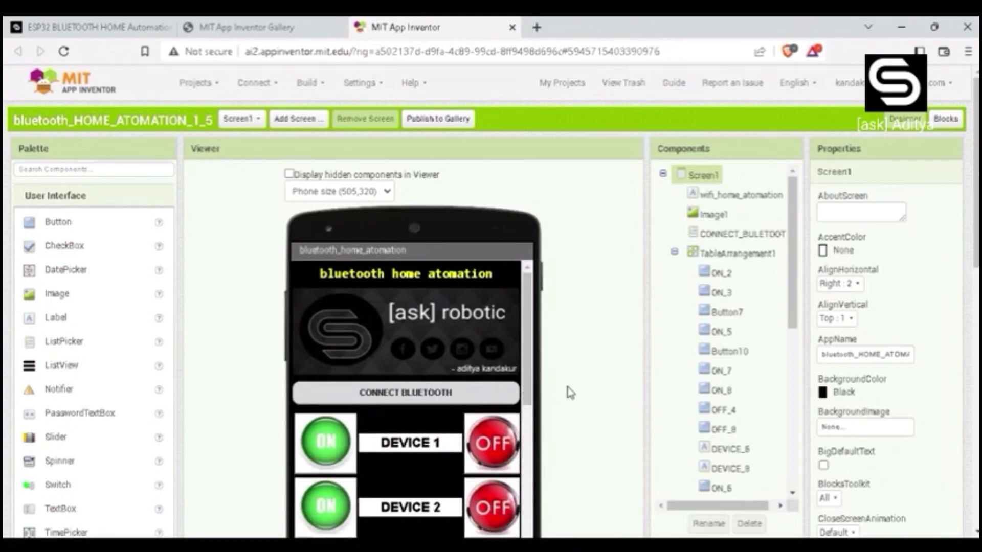
scroll("down", 3)
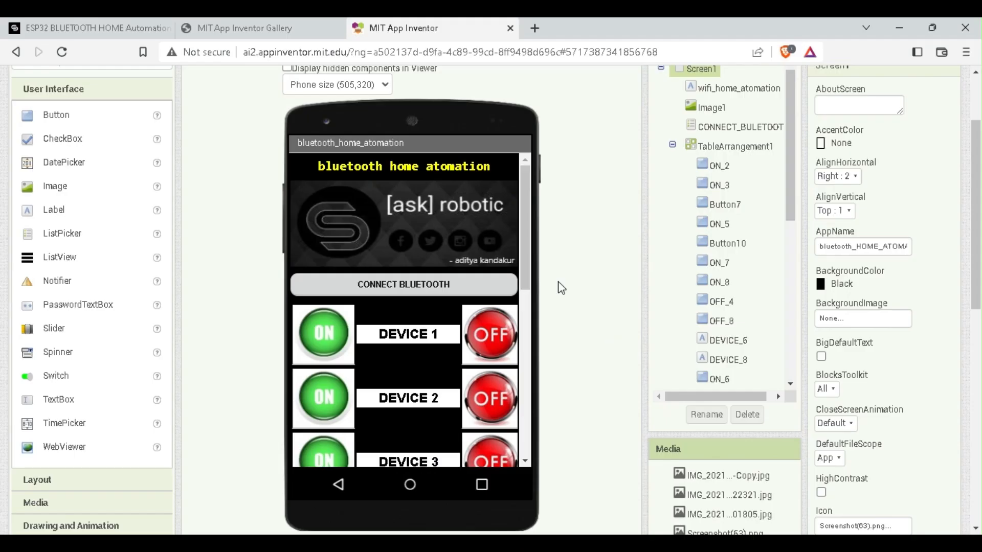
scroll("down", 3)
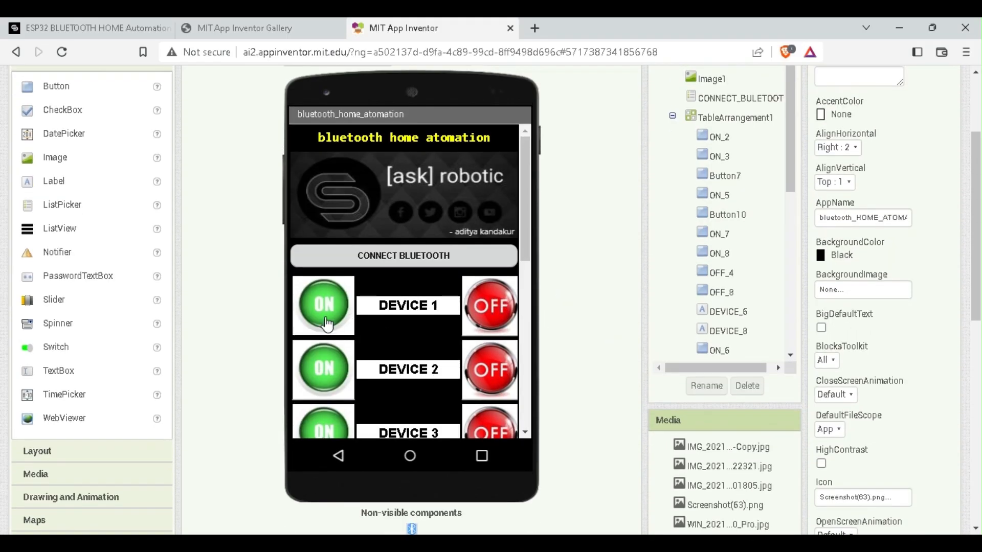
mouse_move(526, 290)
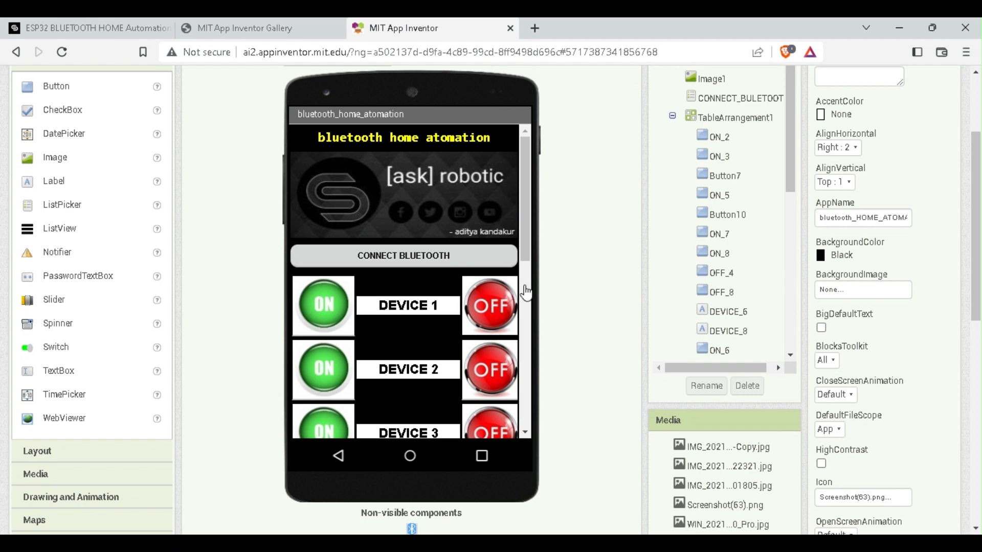
scroll("up", 3)
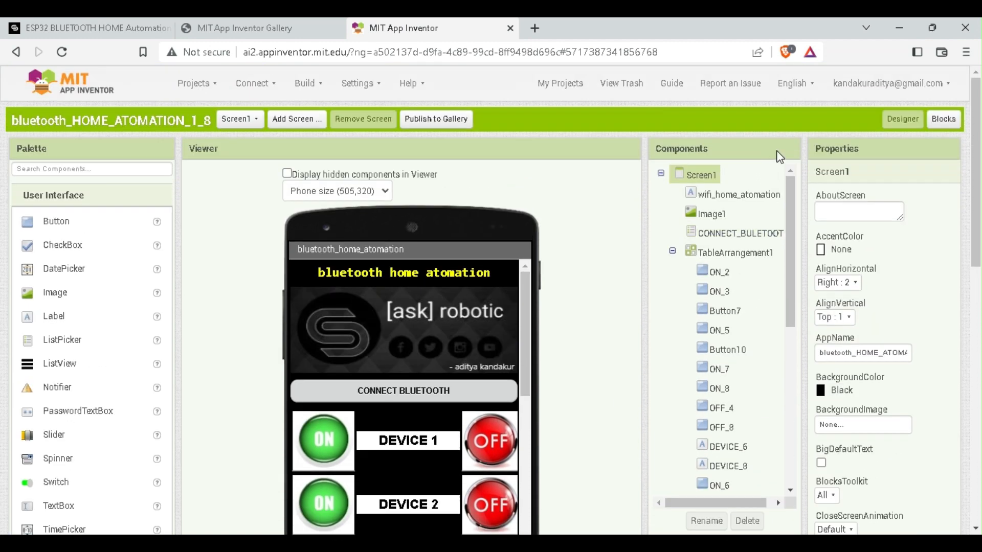
Step: Review the Blocks code where each ON/OFF button sends its letter, including all-on 'Z' and all-off 'z'
left_click(943, 119)
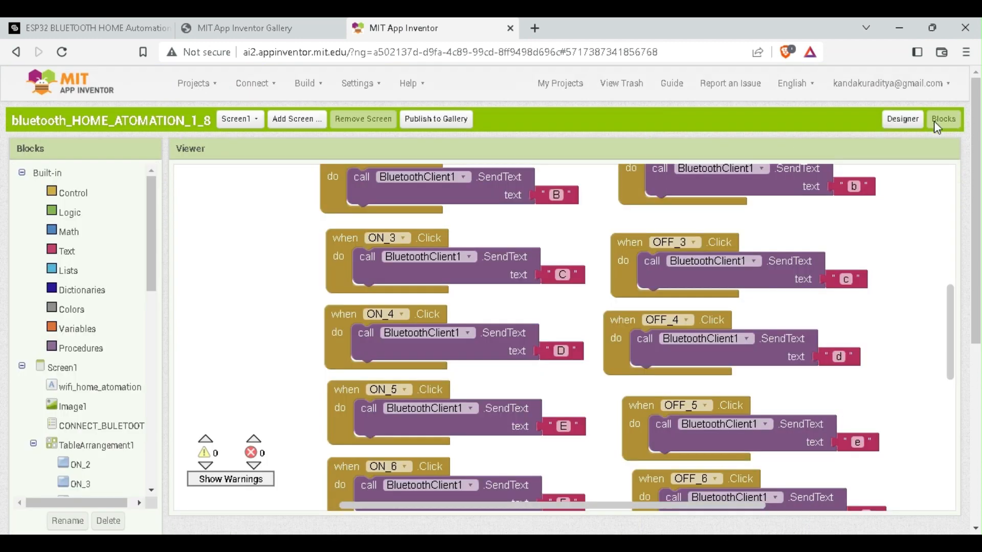
scroll("up", 3)
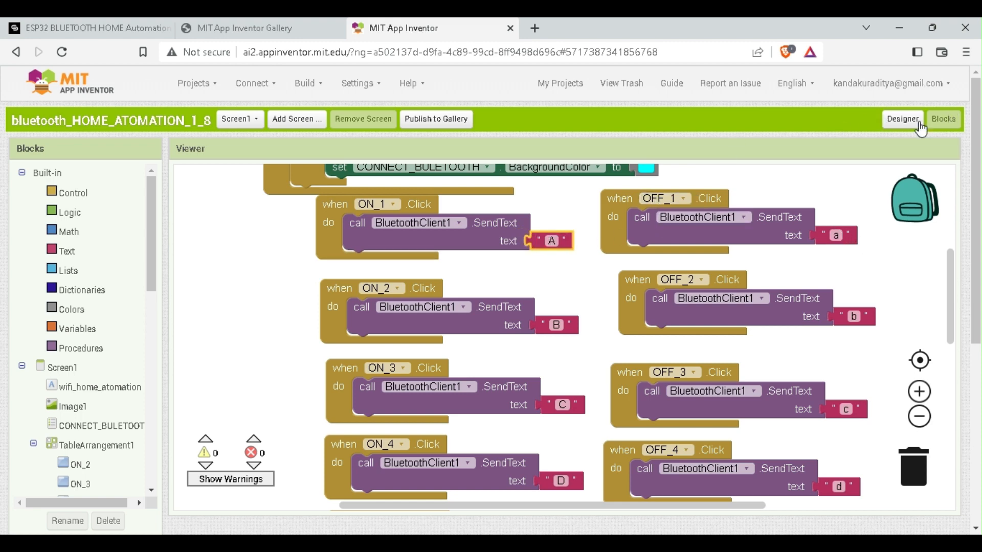
left_click(902, 119)
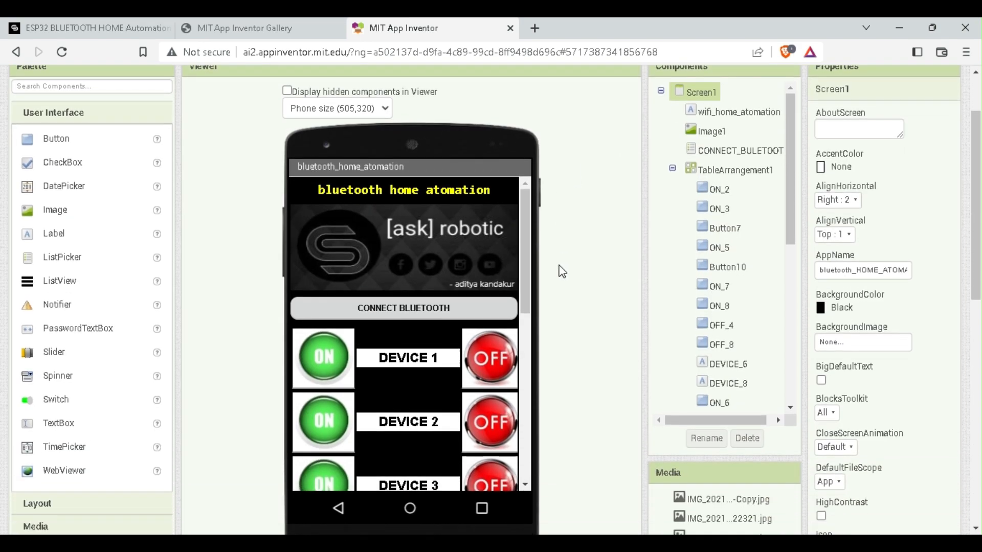
scroll("down", 3)
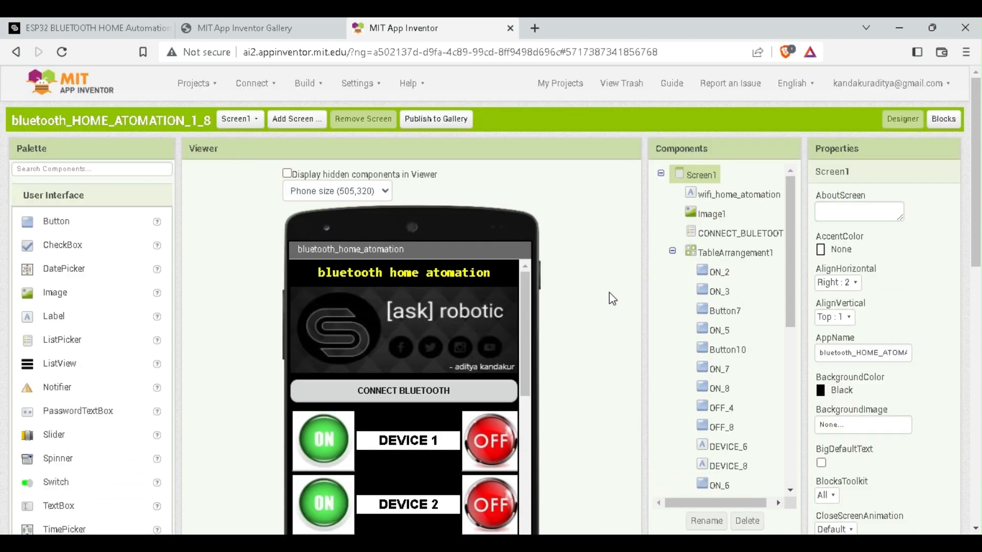
left_click(943, 119)
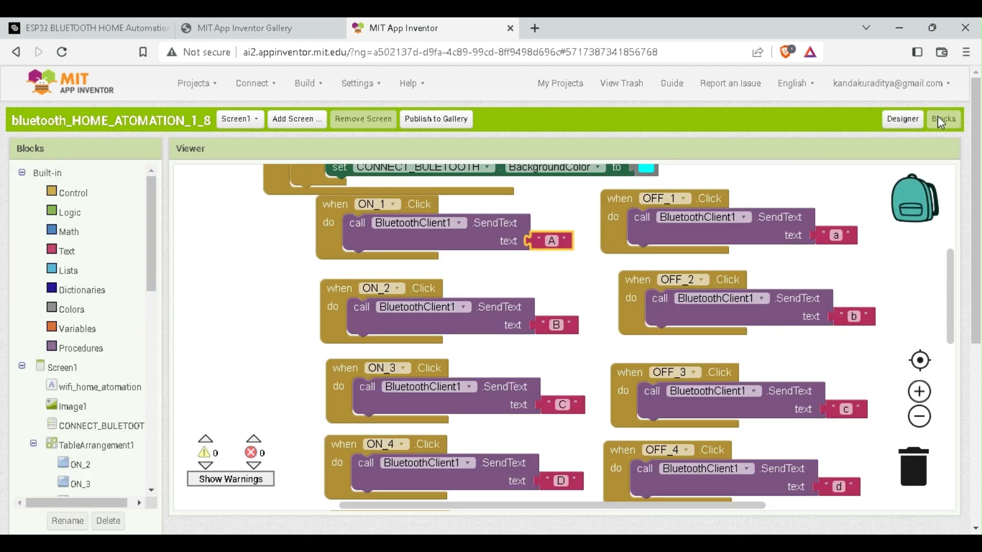
mouse_move(366, 360)
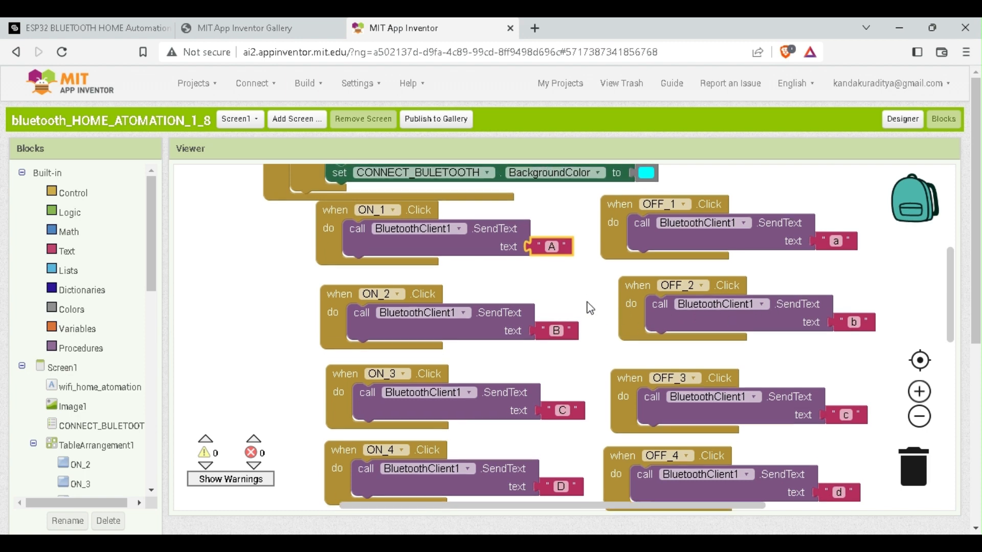
scroll("up", 3)
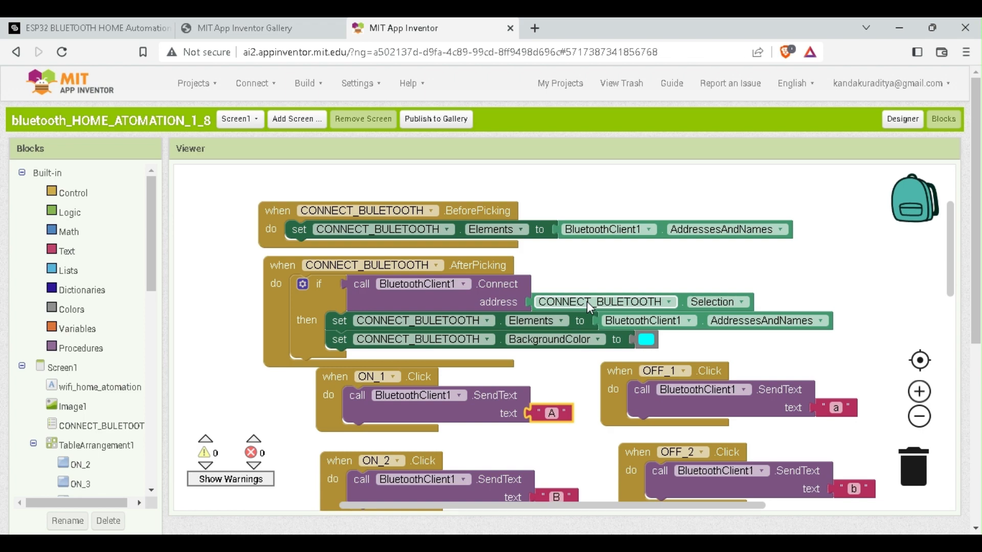
scroll("down", 3)
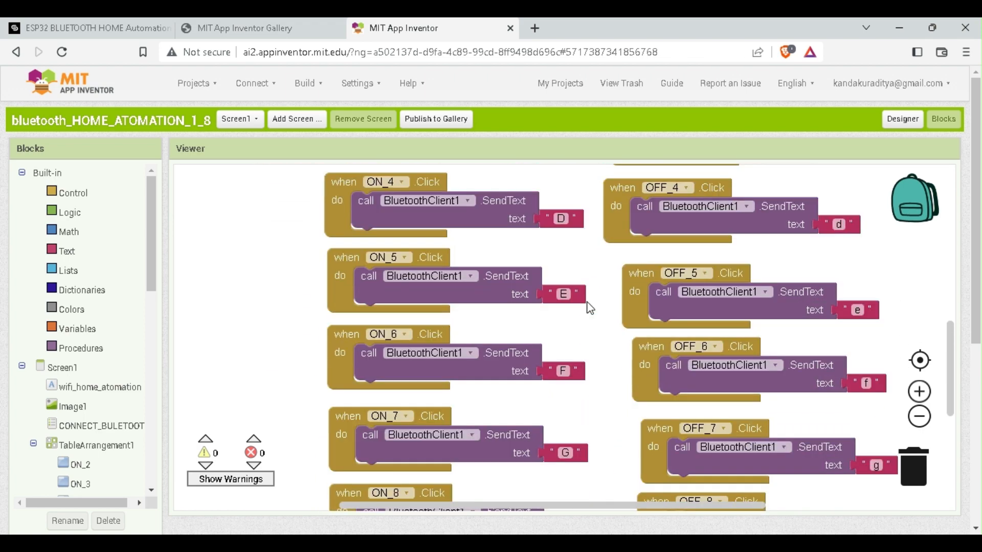
scroll("down", 3)
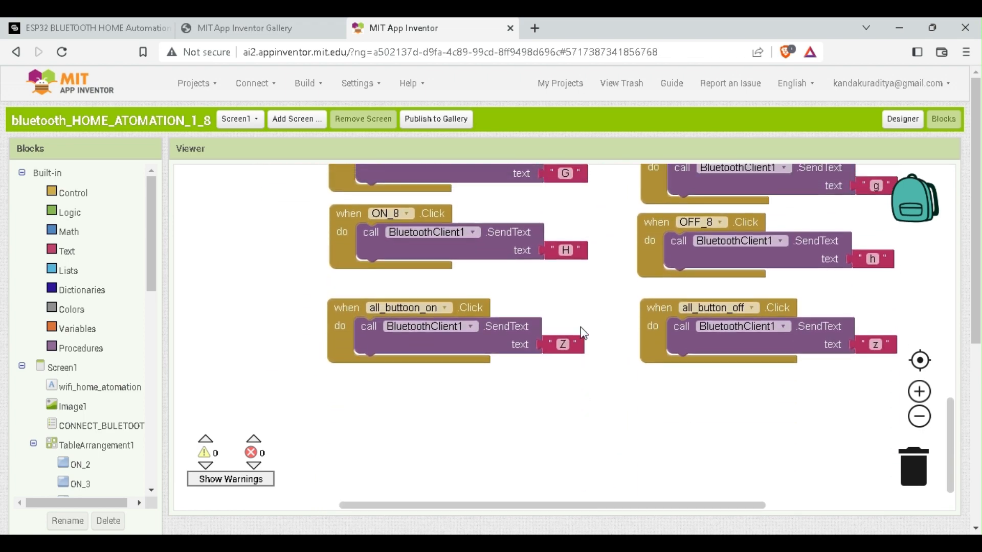
mouse_move(553, 499)
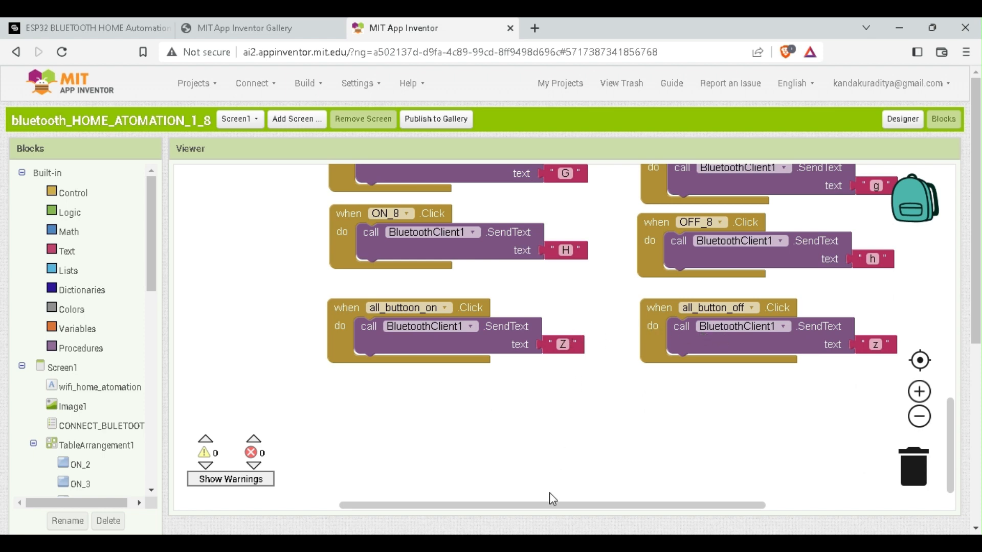
mouse_move(313, 170)
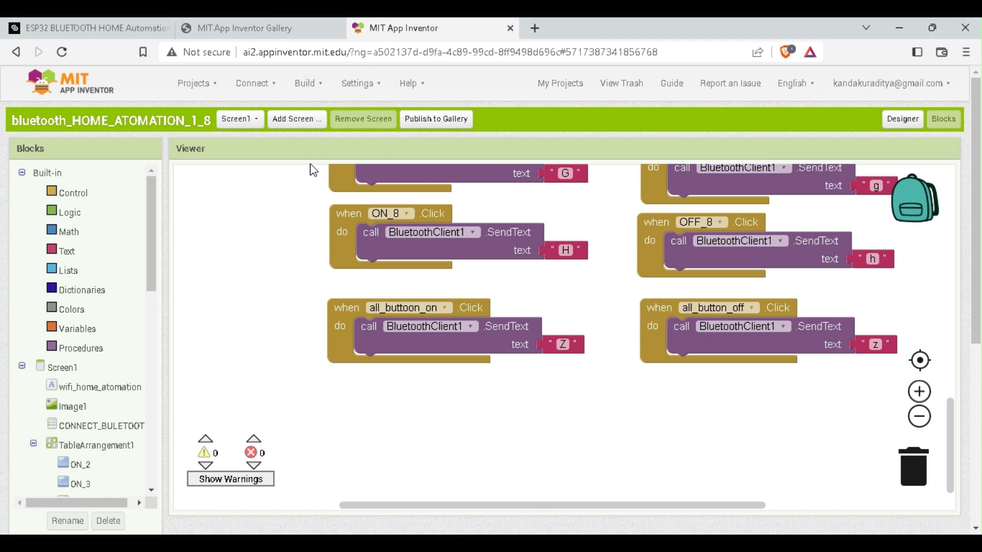
Step: Build the project via Build > Android App (.apk) to get the download link and QR code
left_click(305, 83)
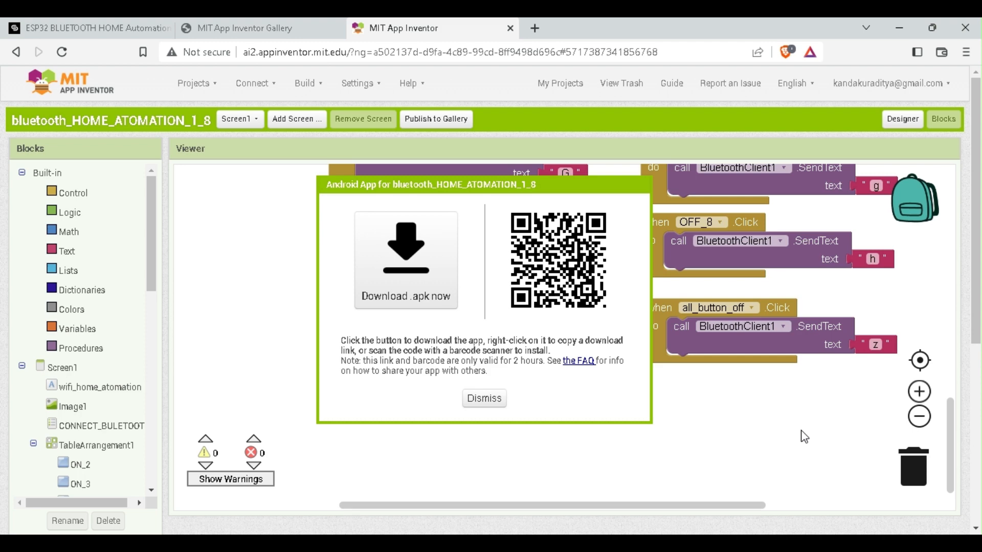
mouse_move(550, 336)
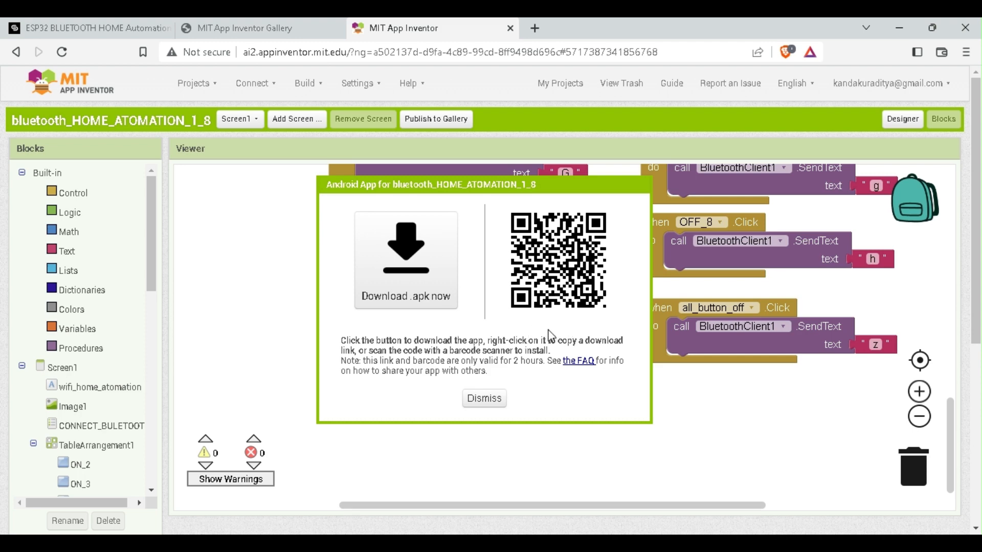
mouse_move(565, 513)
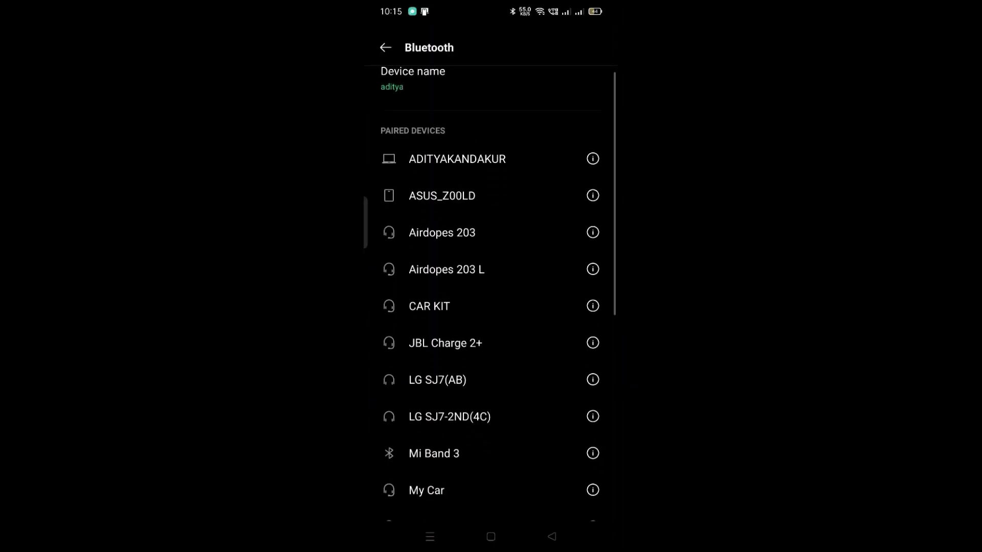
Step: Pair the phone with ESP32_BT from the Available devices list in Bluetooth settings
scroll("down", 3)
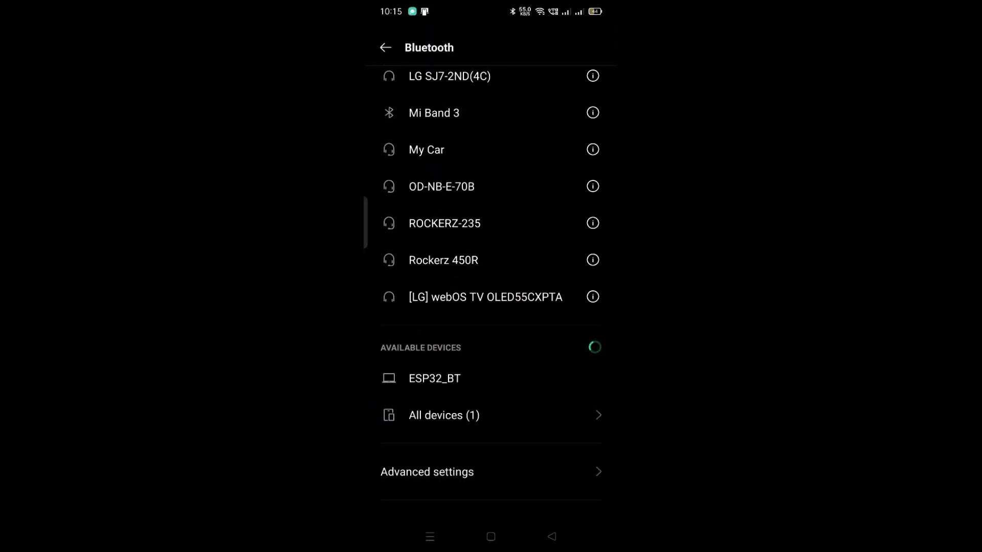
left_click(435, 379)
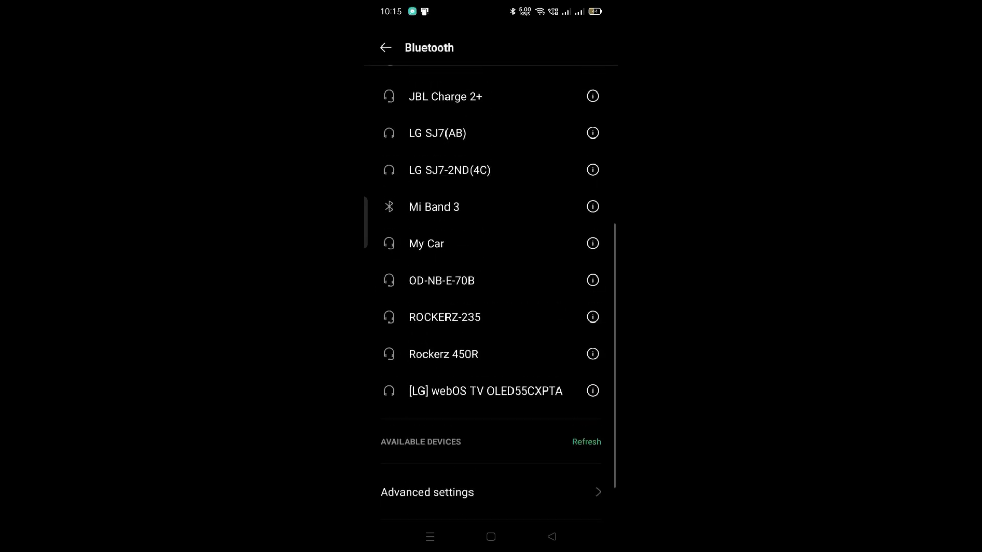
scroll("up", 3)
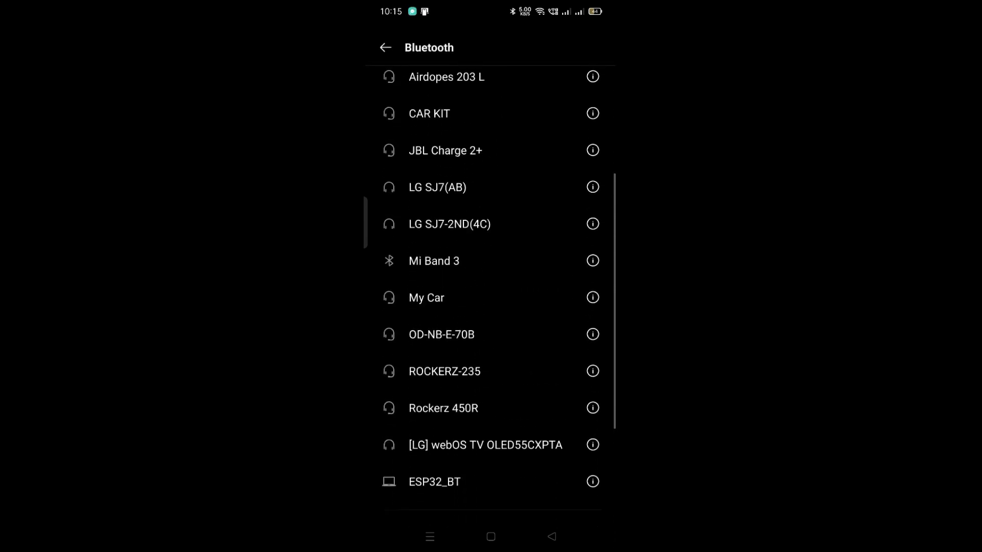
scroll("down", 3)
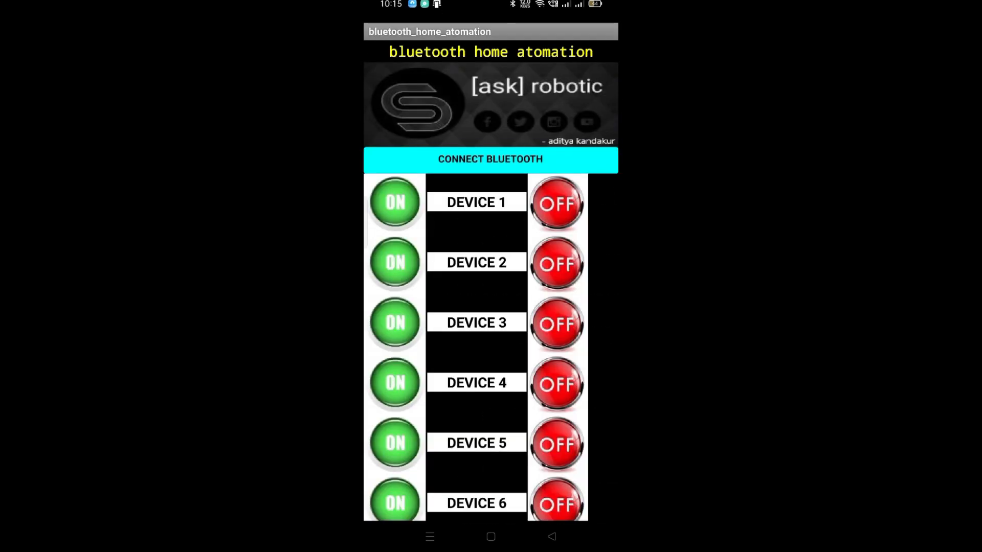
Step: Bring up the paired-device picker showing ESP32_BT via the CONNECT BLUETOOTH button
scroll("down", 3)
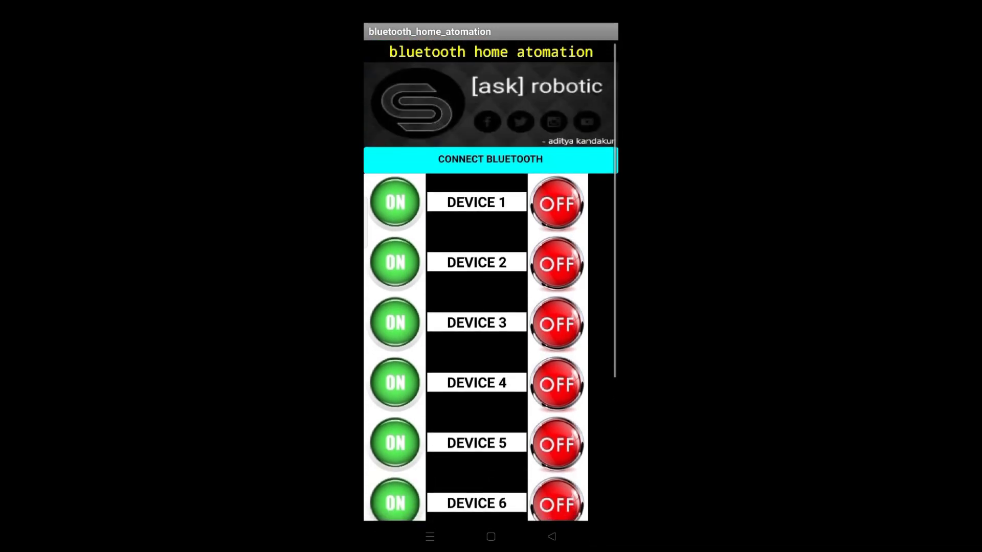
left_click(490, 160)
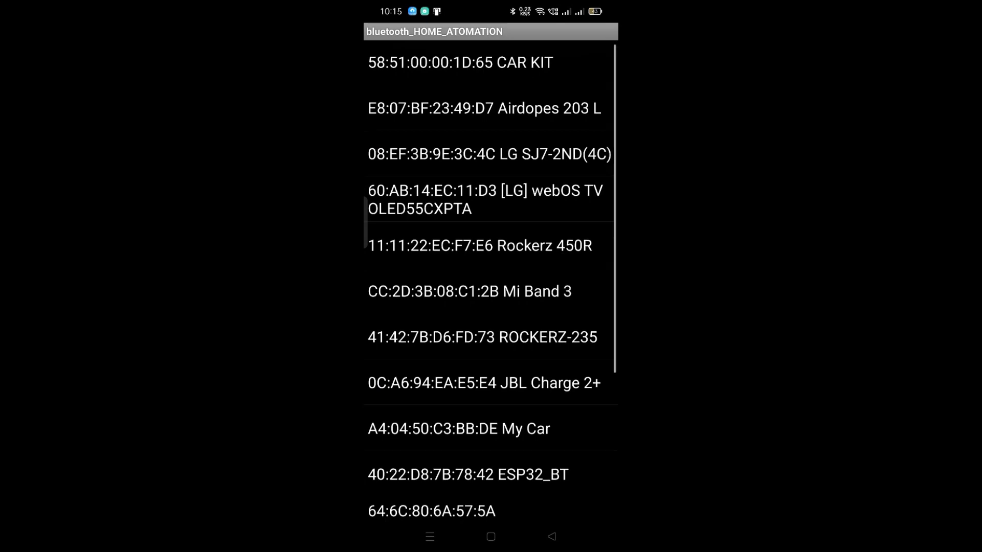